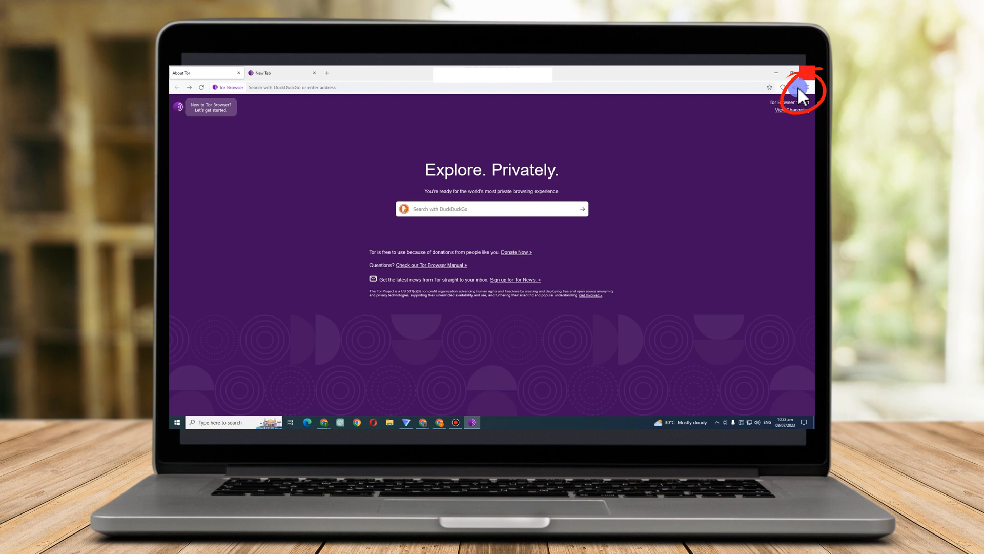
Show the Privacy & Security settings page and scroll to the History section
left_click(805, 87)
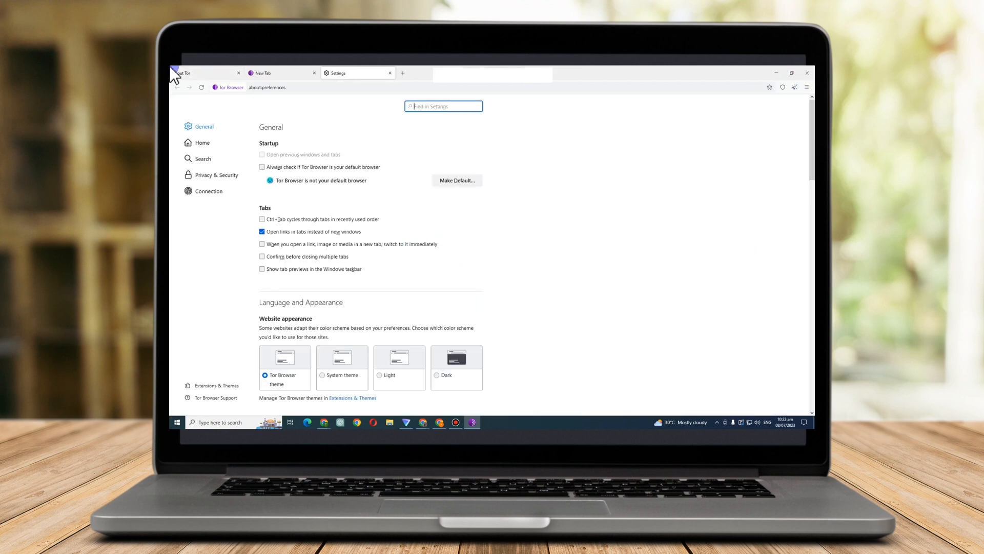
left_click(216, 175)
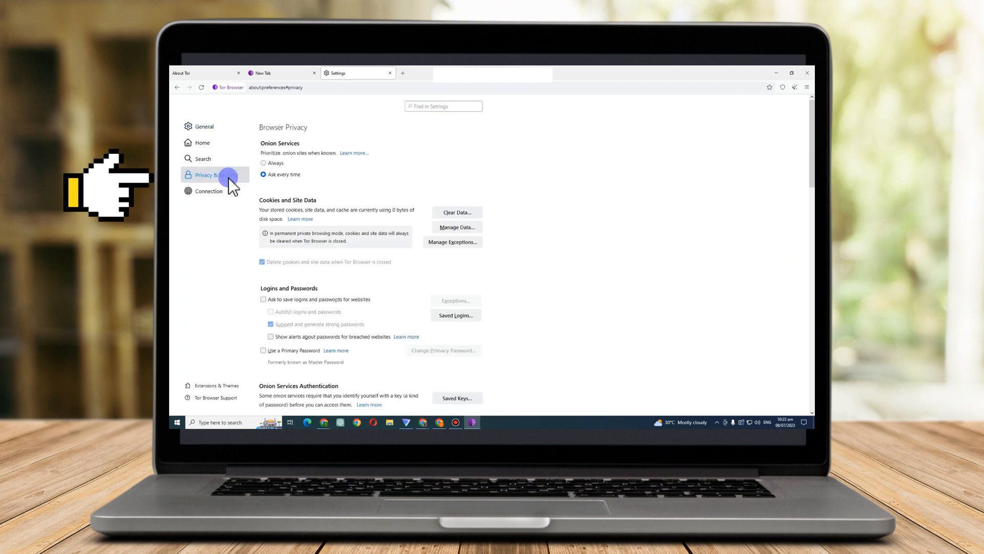
scroll("down", 3)
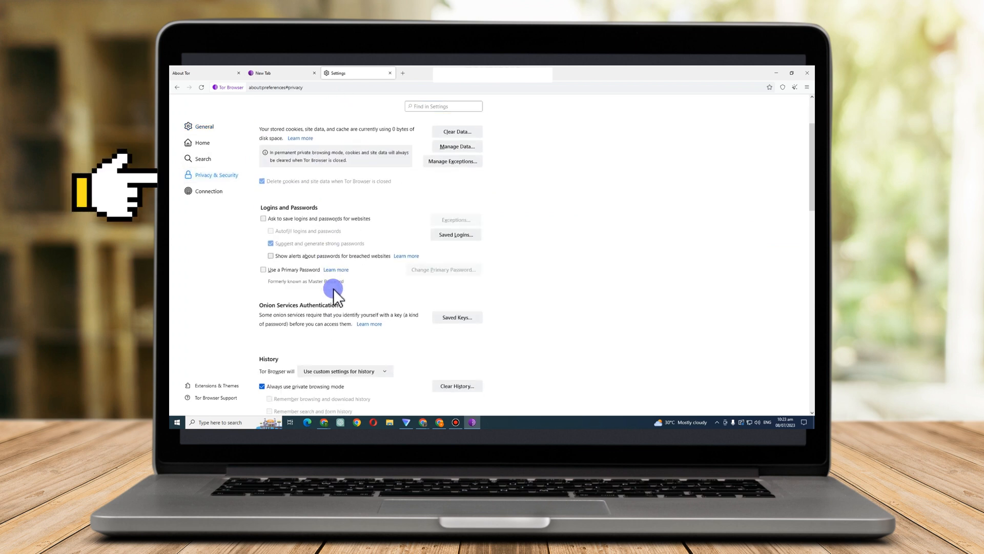
scroll("down", 3)
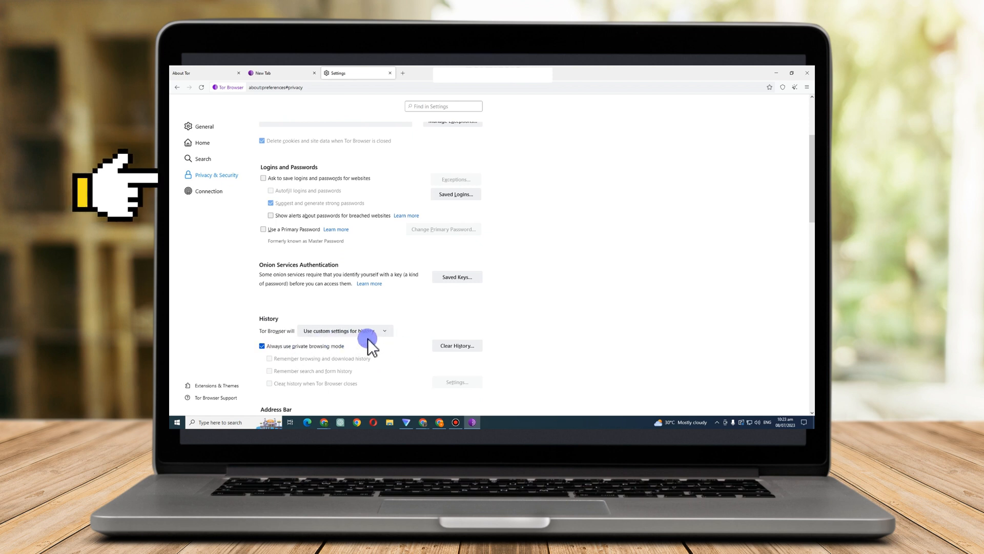
mouse_move(344, 263)
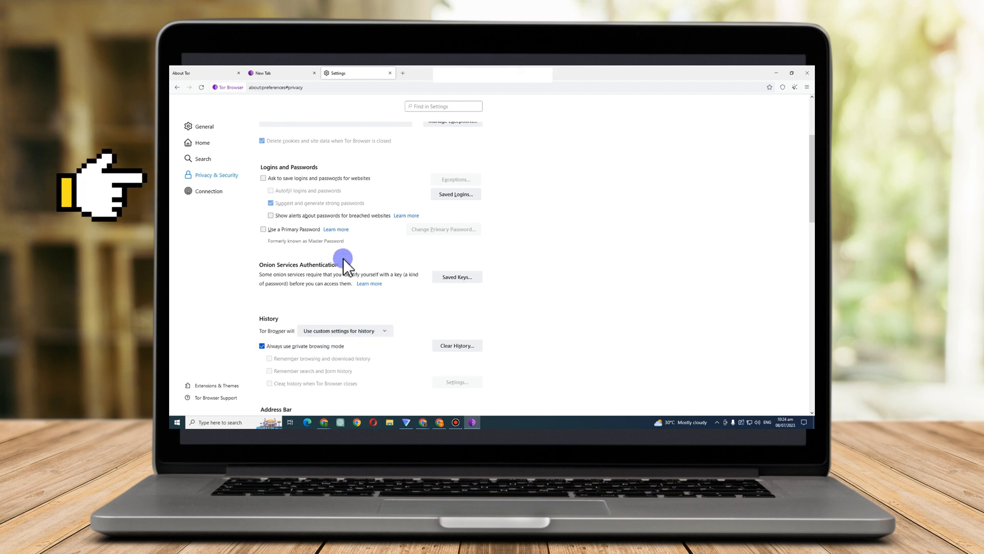
Set the Security Level to Safest, disabling JavaScript and restricting fonts and media
scroll("down", 3)
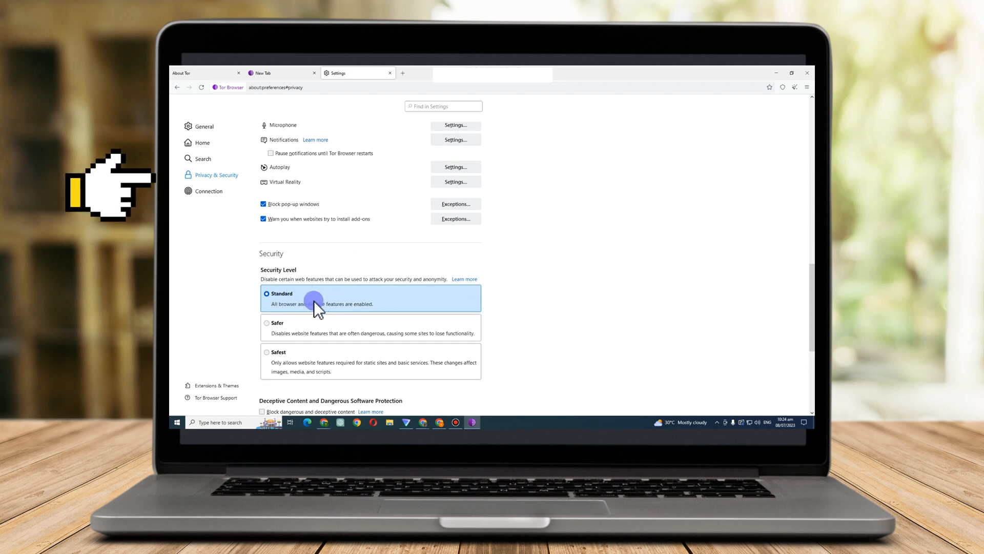
mouse_move(331, 283)
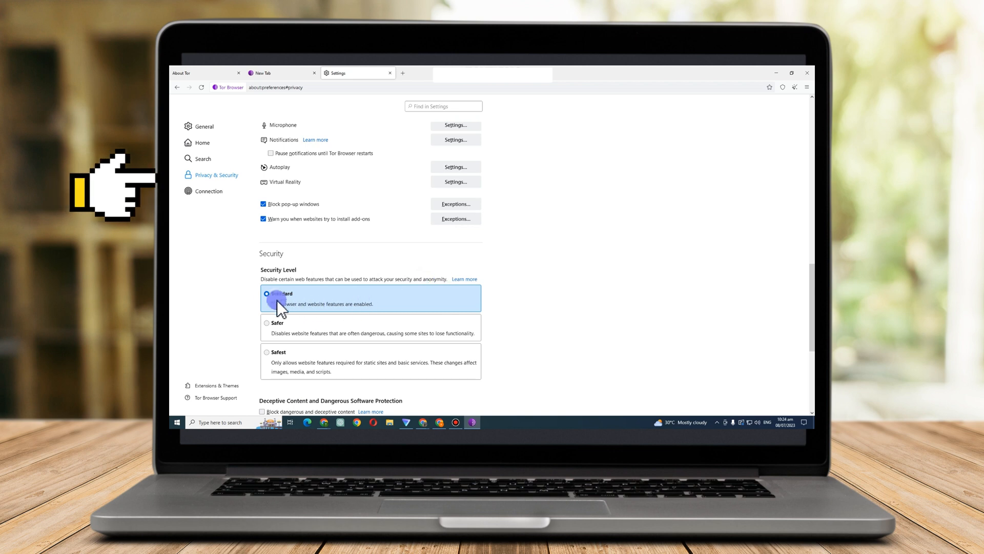
left_click(266, 351)
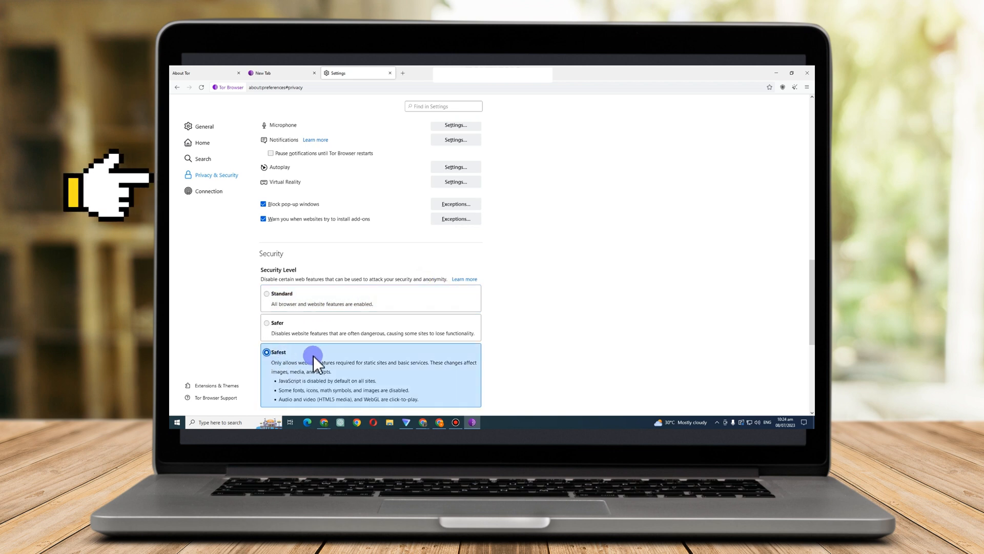
scroll("down", 3)
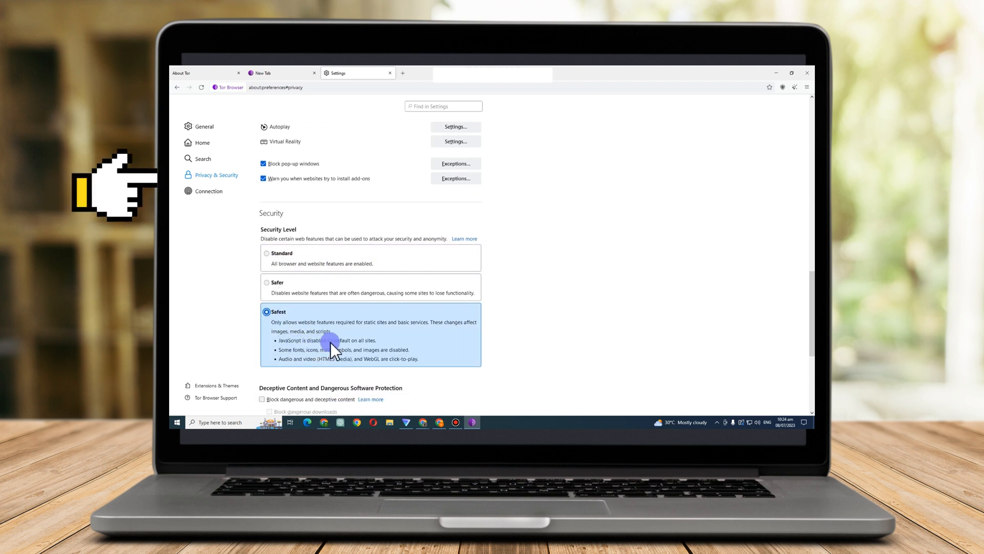
mouse_move(332, 358)
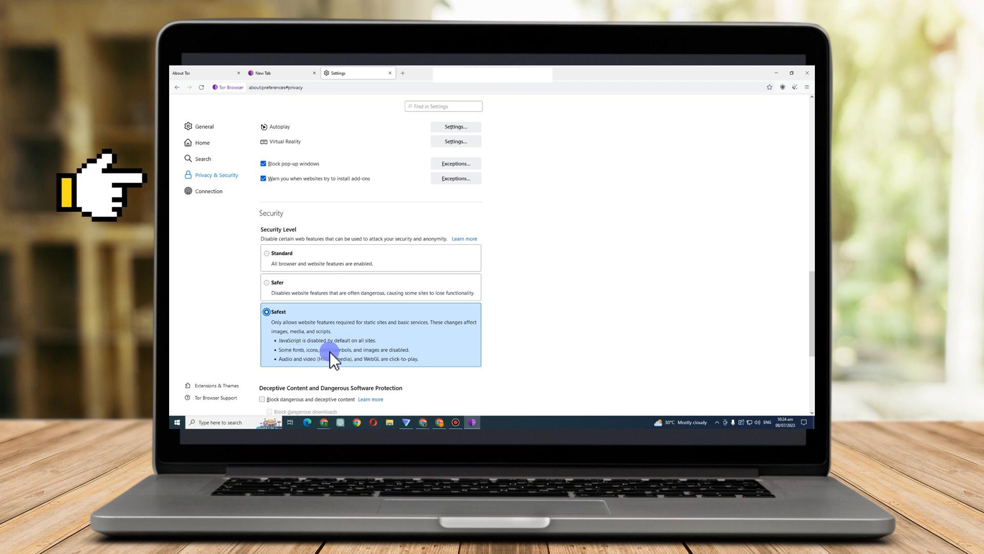
mouse_move(382, 368)
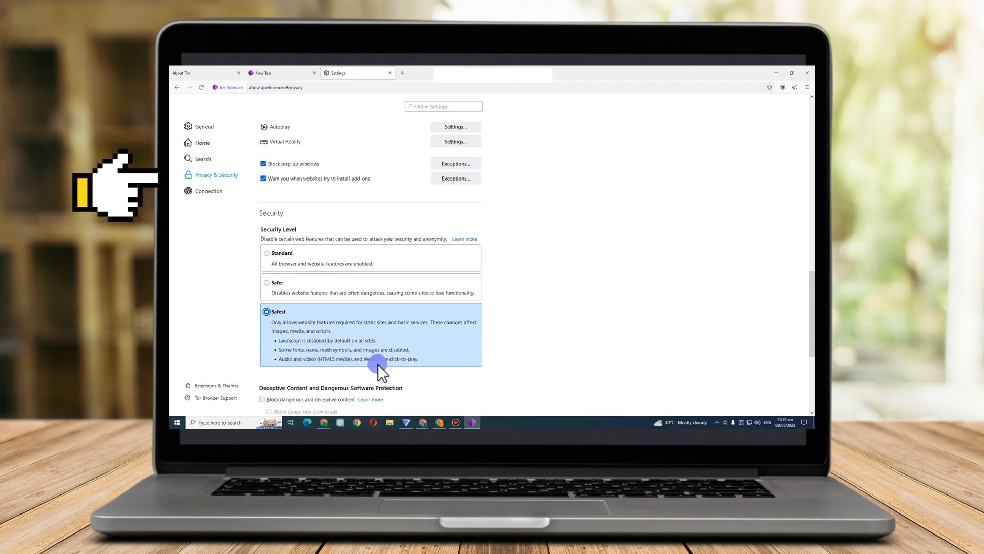
mouse_move(323, 245)
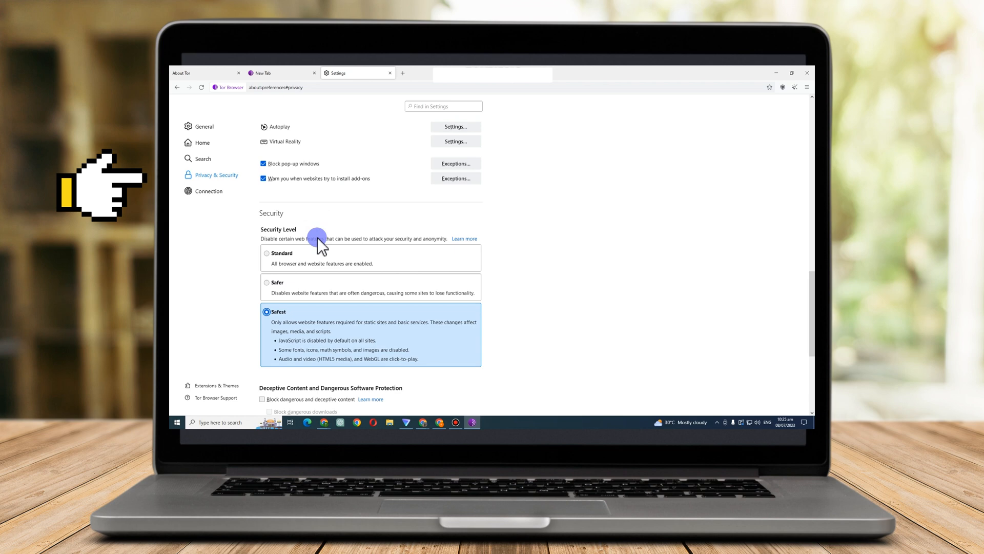
Scroll back through the Privacy & Security page and leave the settings view
scroll("up", 3)
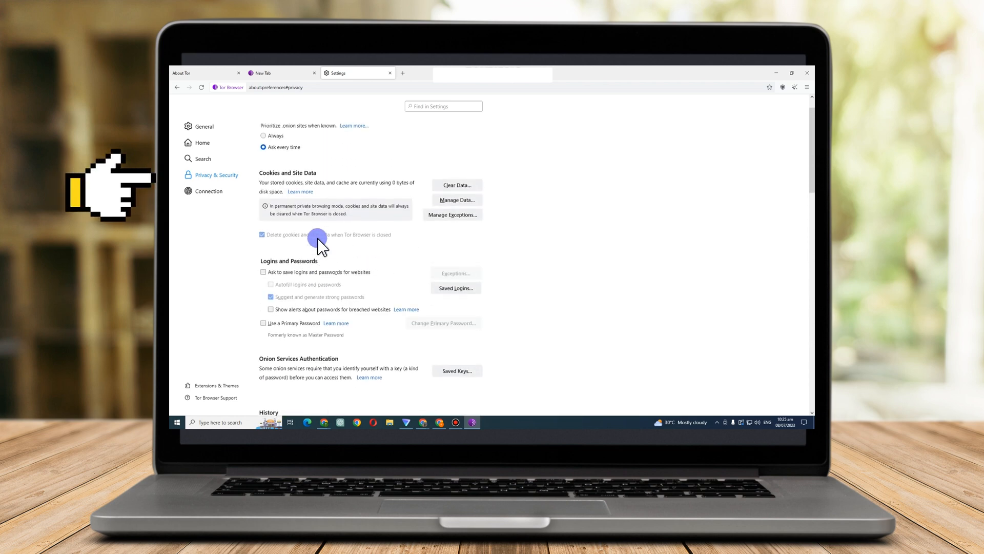
scroll("up", 3)
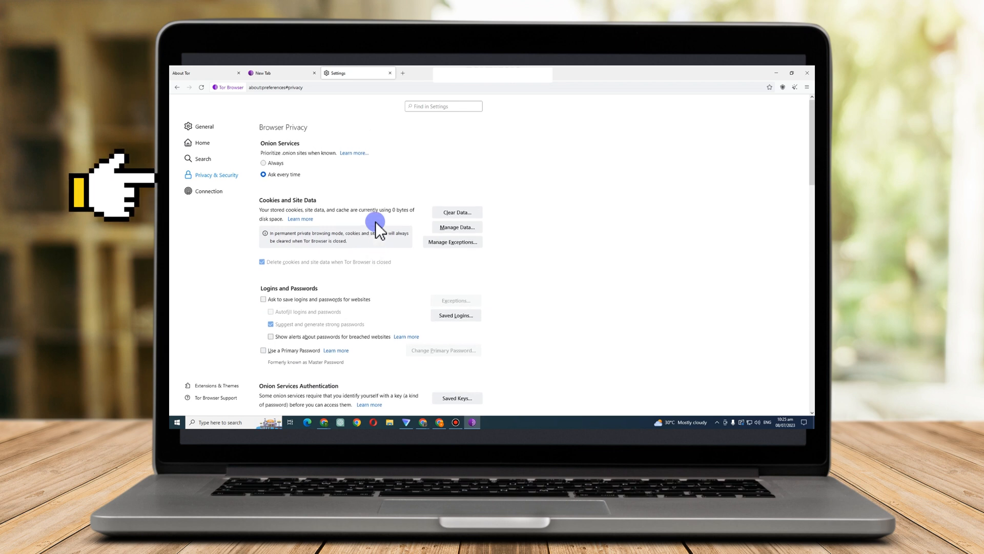
scroll("down", 3)
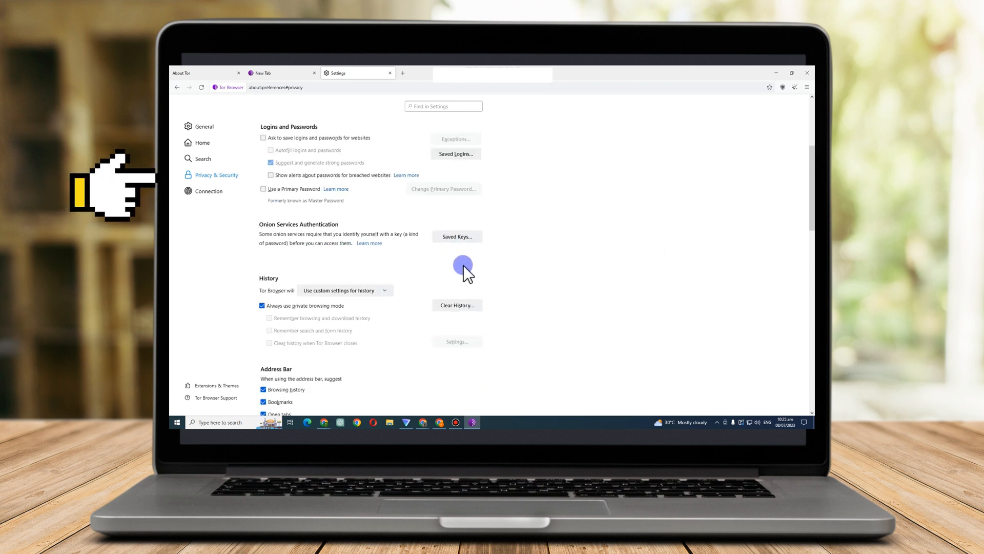
scroll("down", 3)
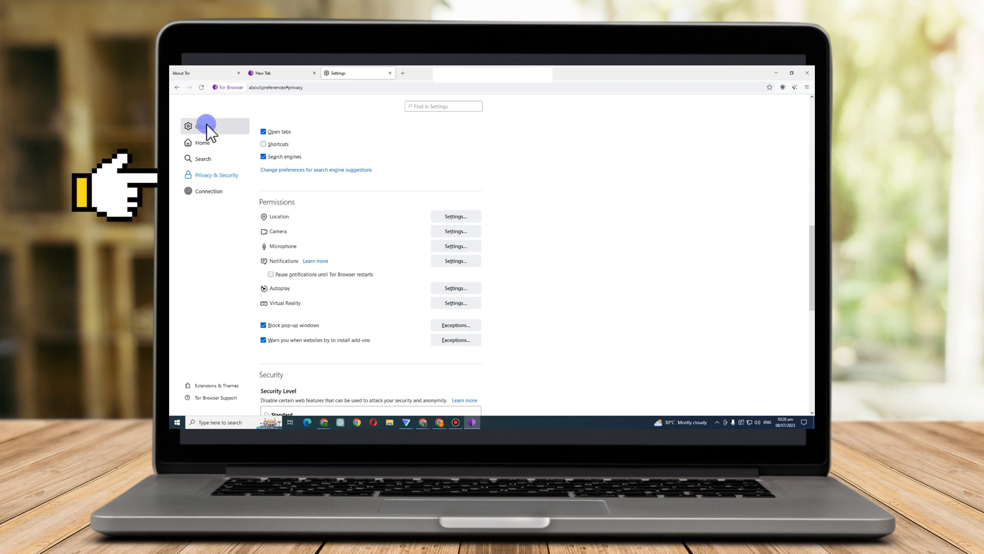
left_click(202, 142)
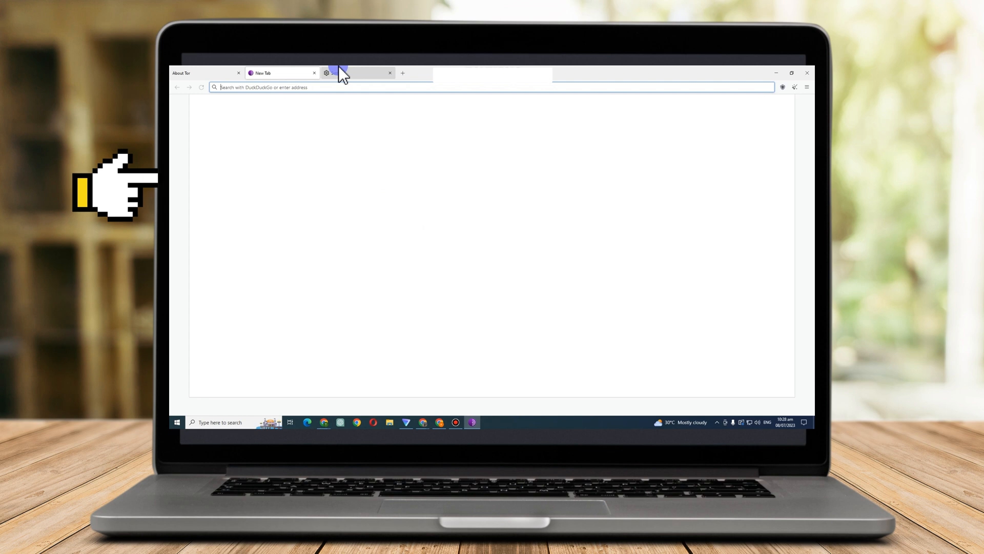
Review the General, Connection and Home settings pages, ending on Home
left_click(339, 72)
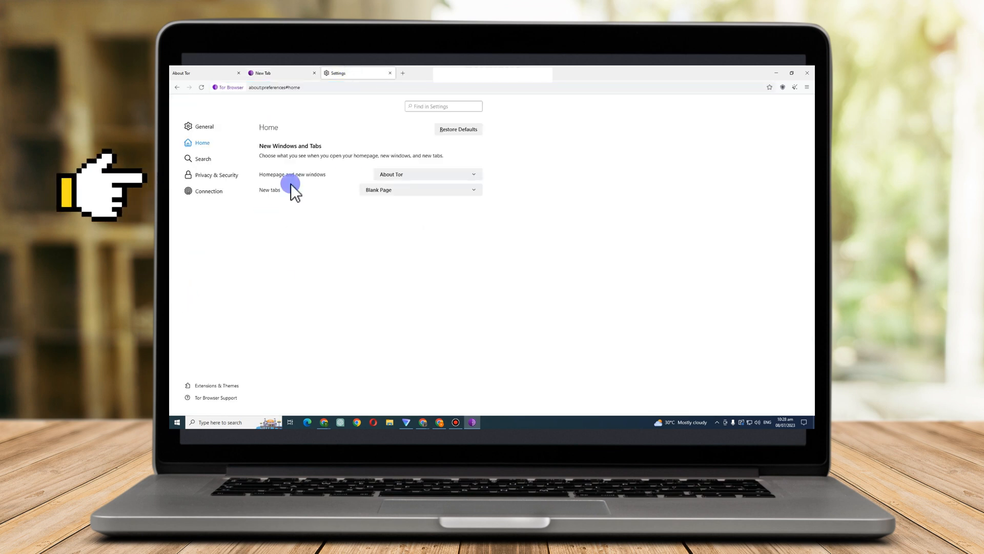
left_click(203, 126)
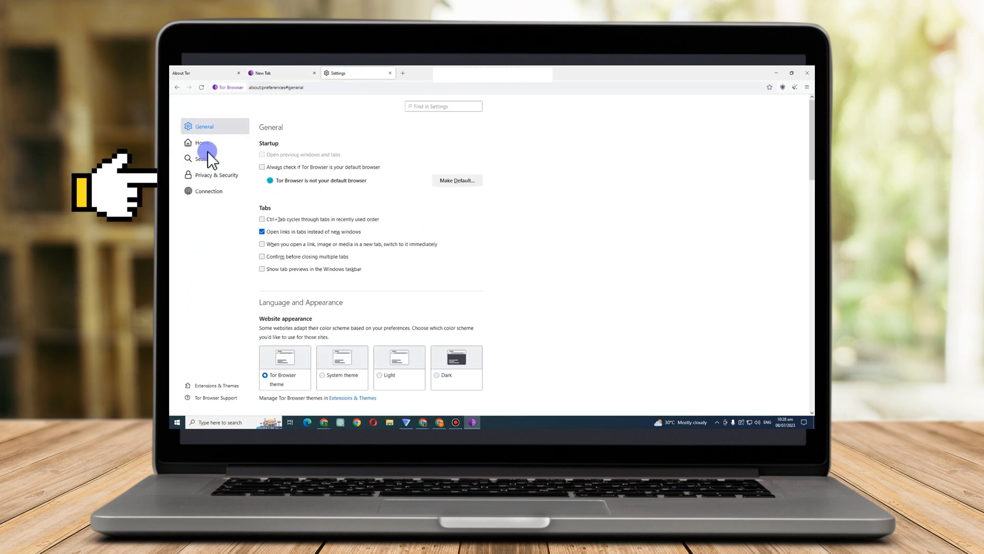
left_click(208, 191)
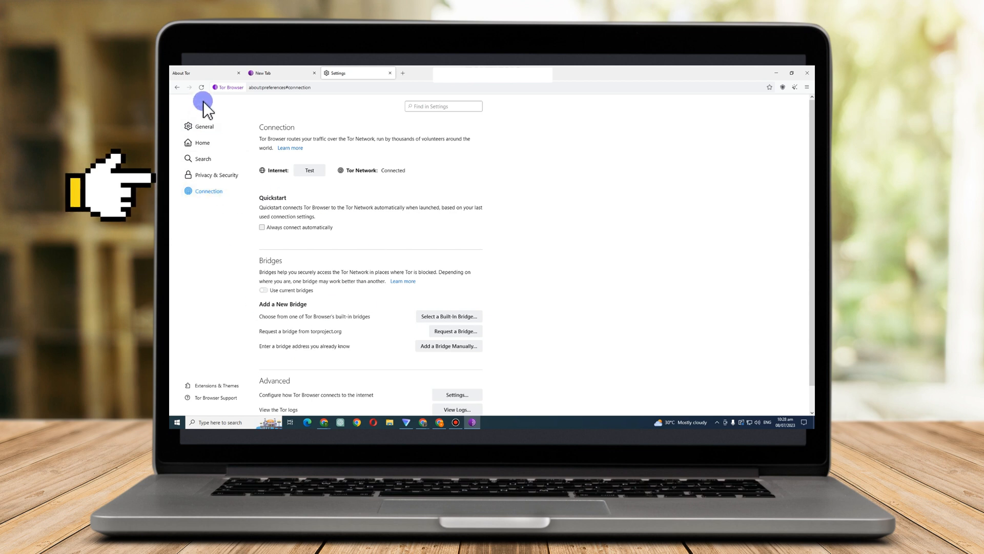
left_click(202, 142)
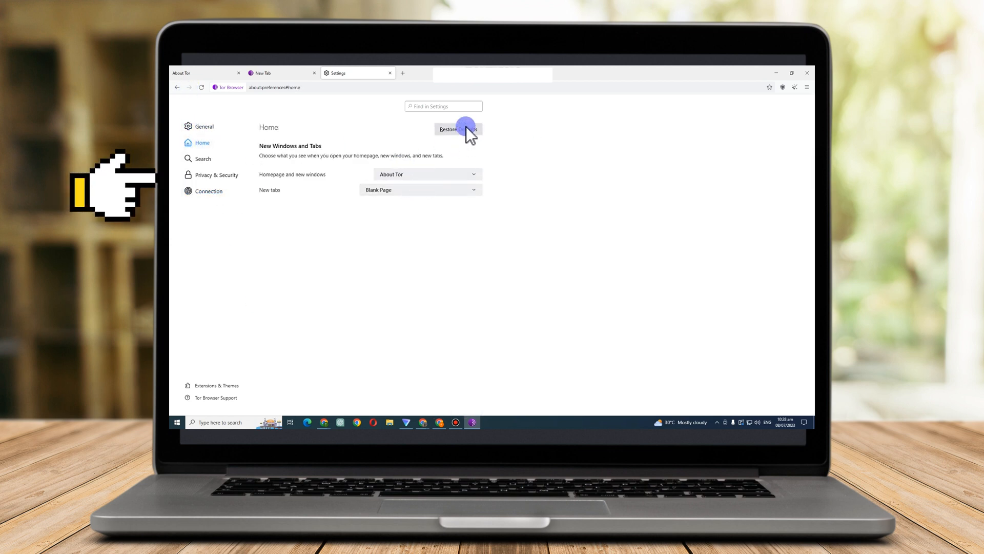
mouse_move(440, 224)
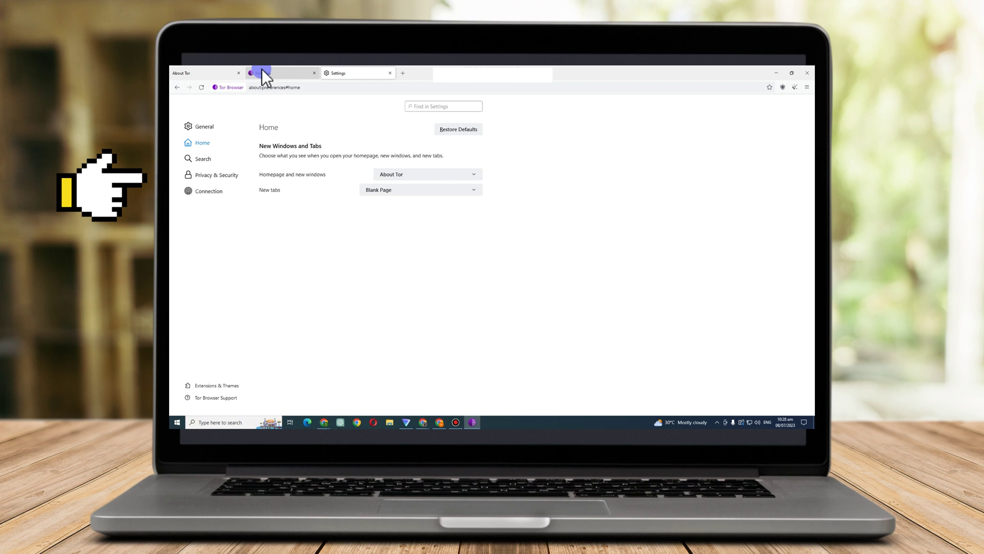
Return to the About Tor start page with its DuckDuckGo search box
left_click(260, 73)
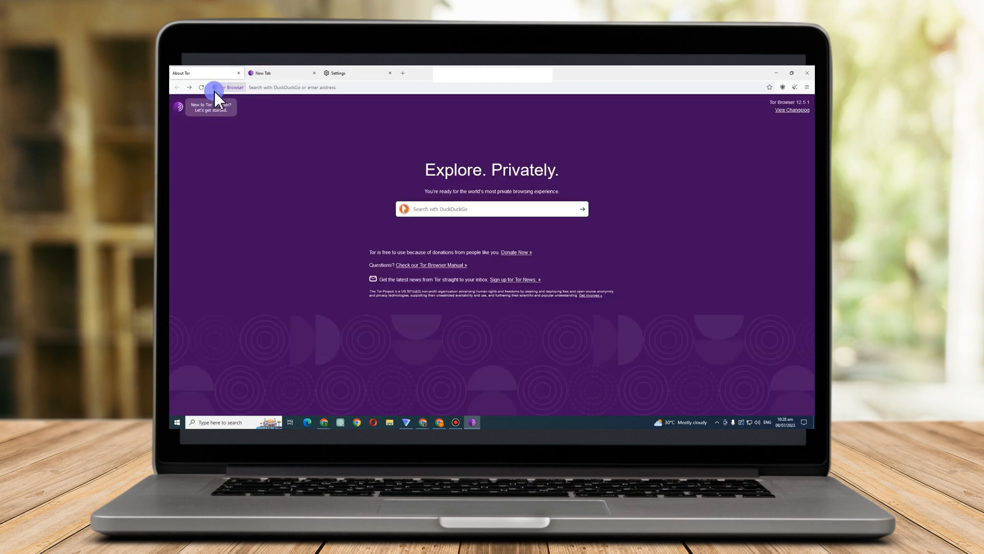
mouse_move(447, 151)
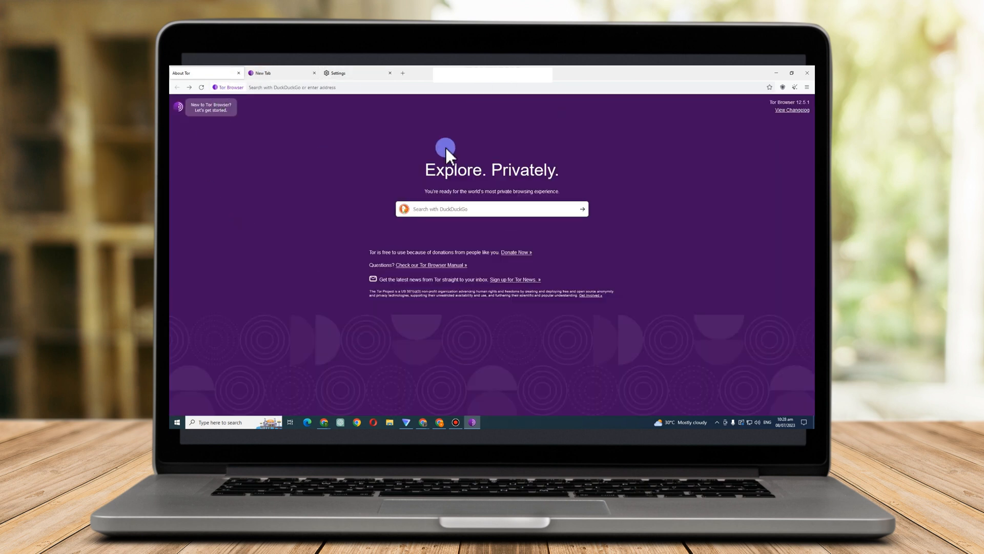
mouse_move(339, 263)
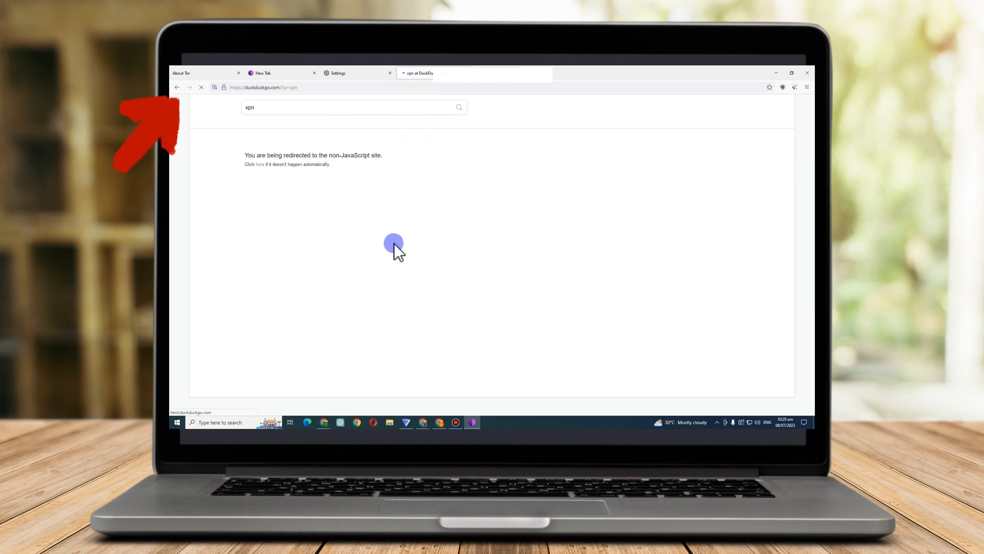
mouse_move(502, 168)
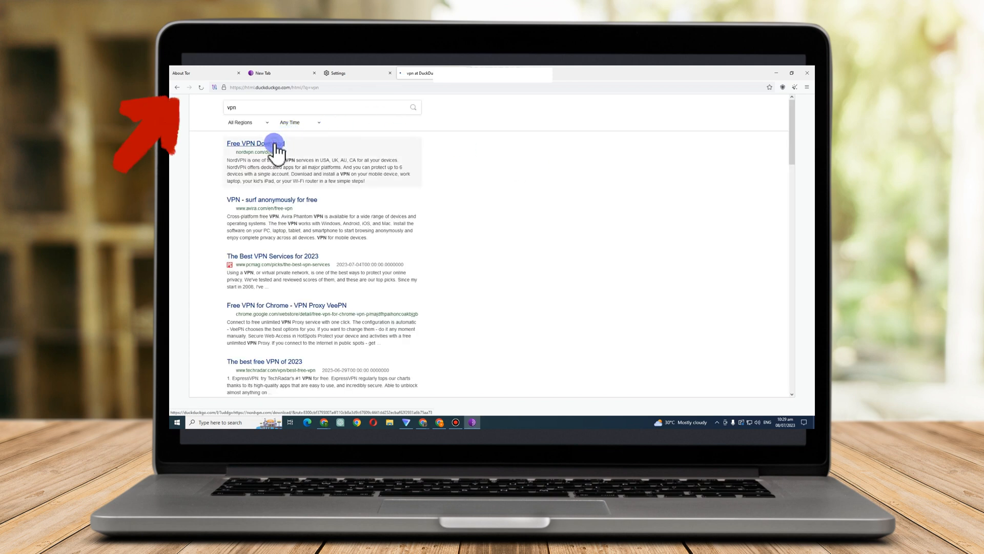
Extend the DuckDuckGo query from 'vpn' to 'vpn express' and run it
left_click(255, 144)
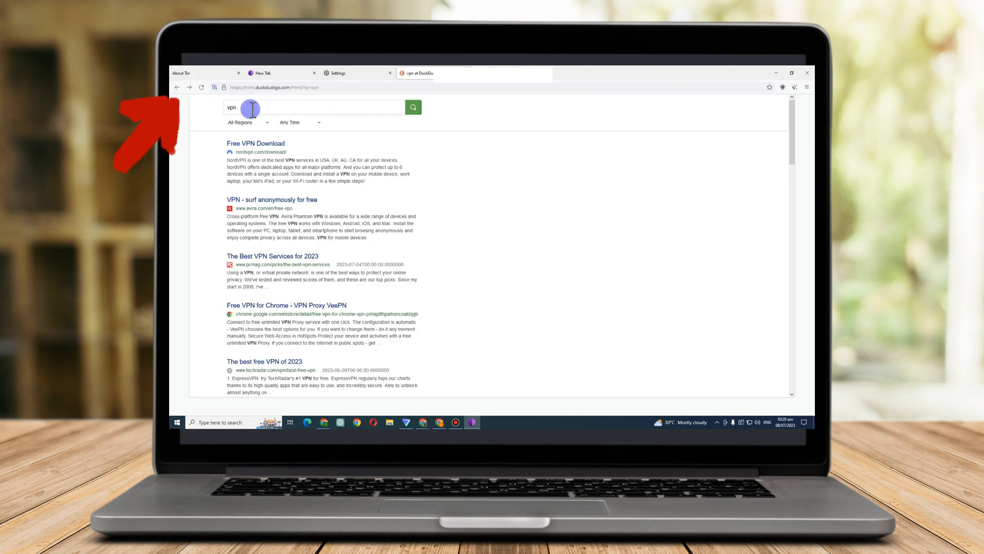
type("express")
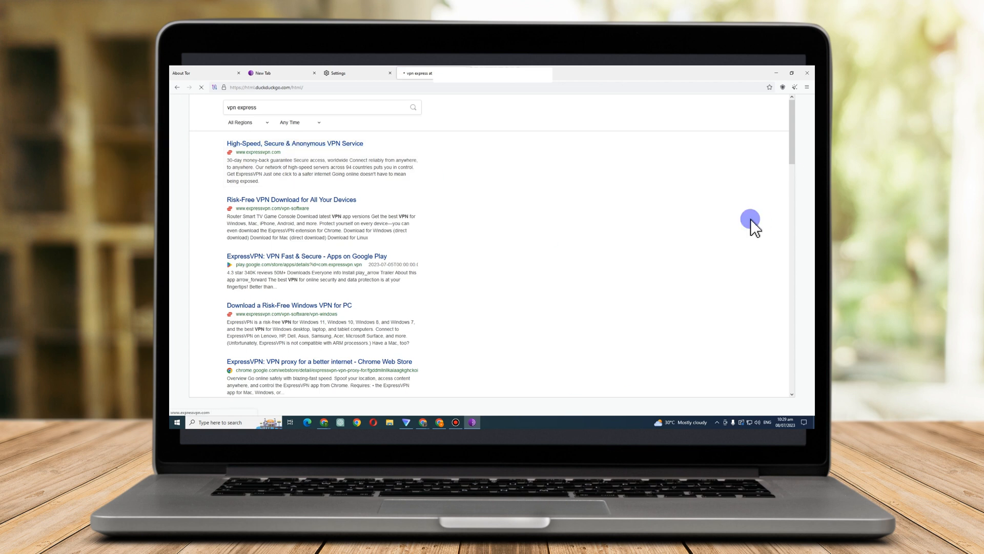
Open expressvpn.com from the results and choose Get ExpressVPN
left_click(294, 144)
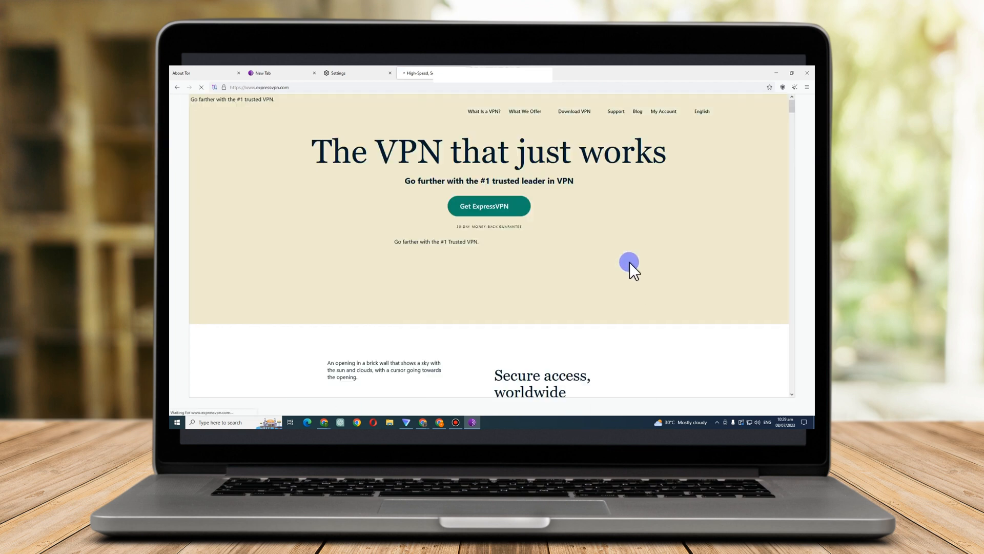
mouse_move(487, 206)
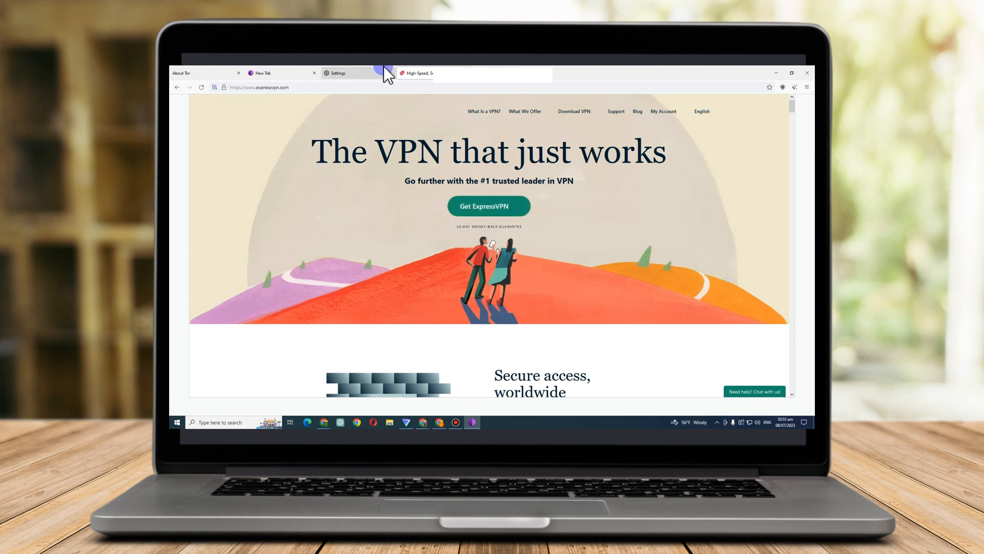
mouse_move(389, 182)
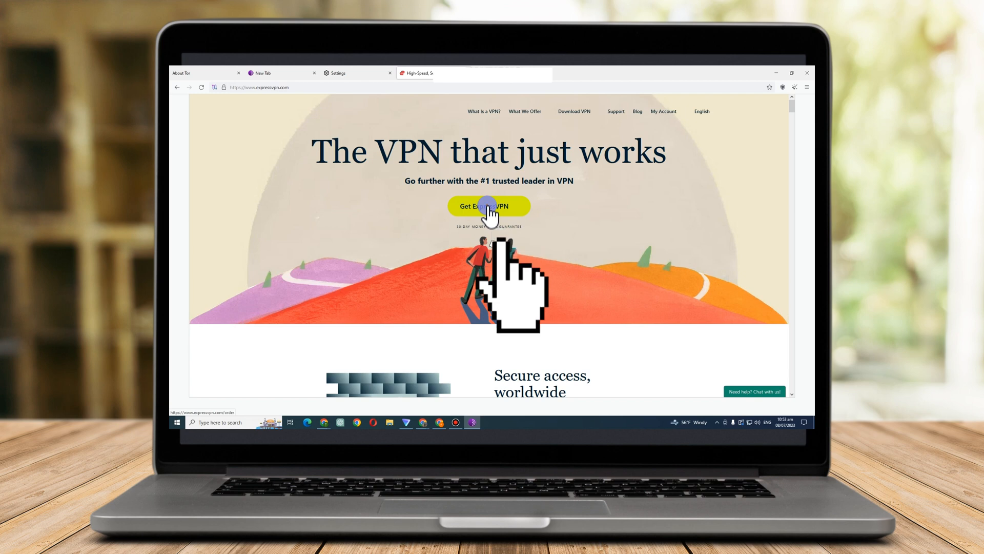
left_click(488, 206)
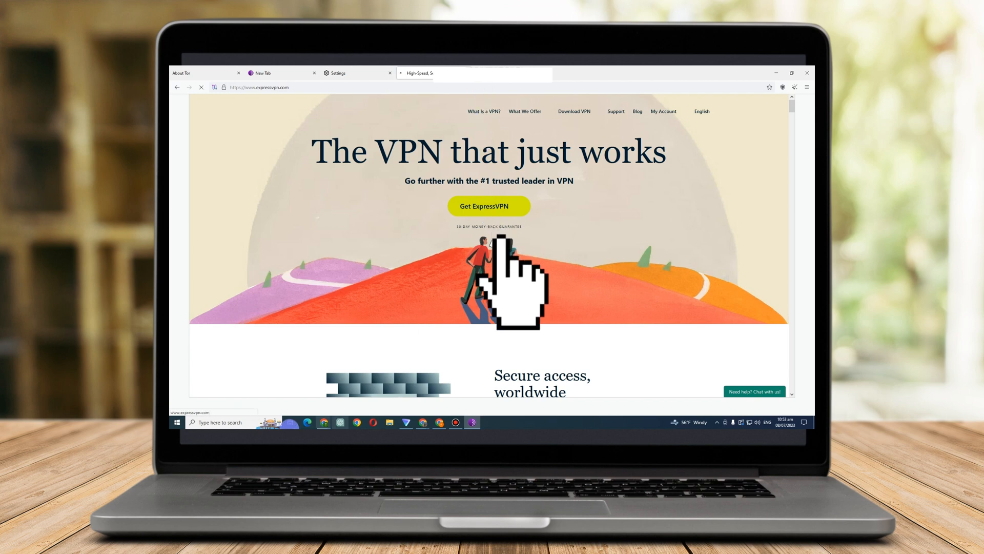
Review the ExpressVPN order page's 1-, 6- and 12-month plans and payment methods
left_click(489, 206)
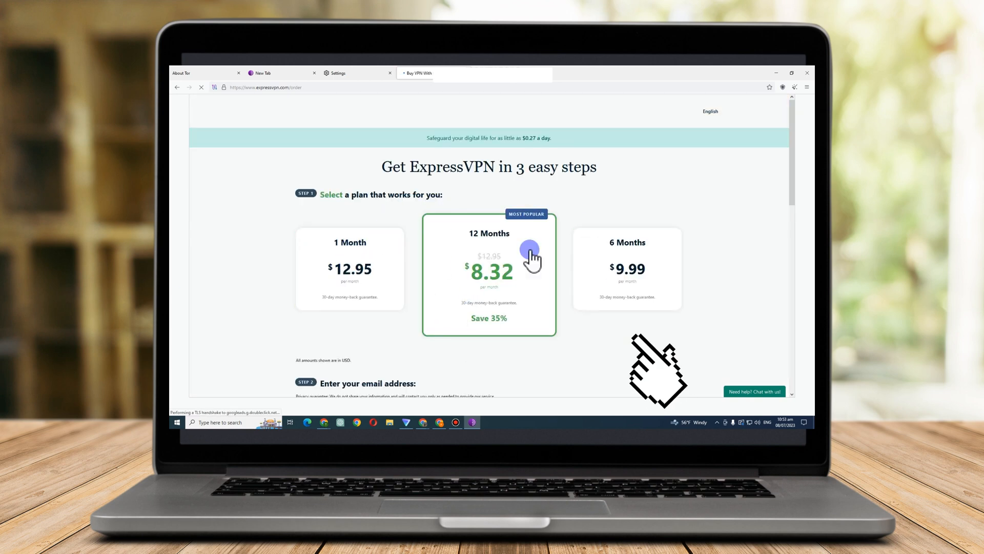
scroll("down", 3)
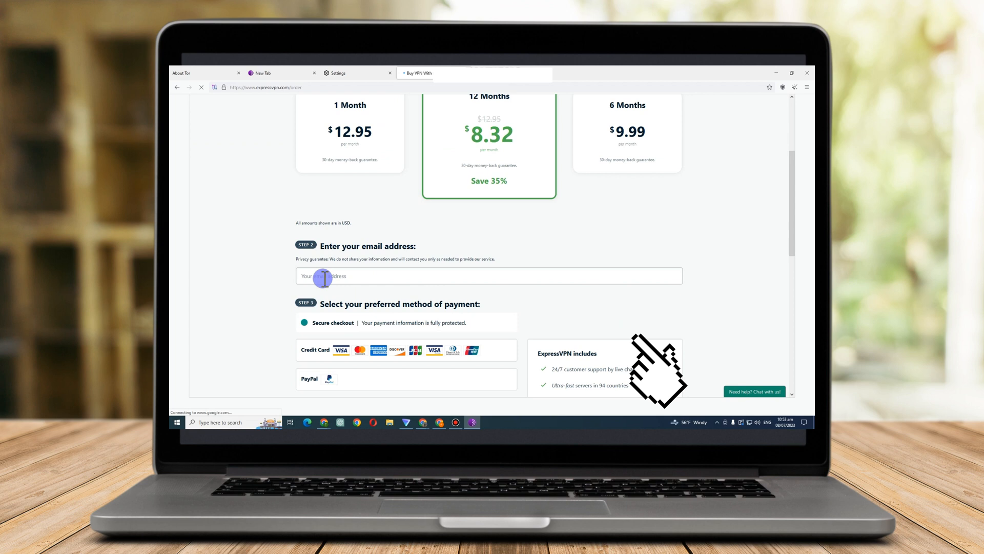
scroll("down", 3)
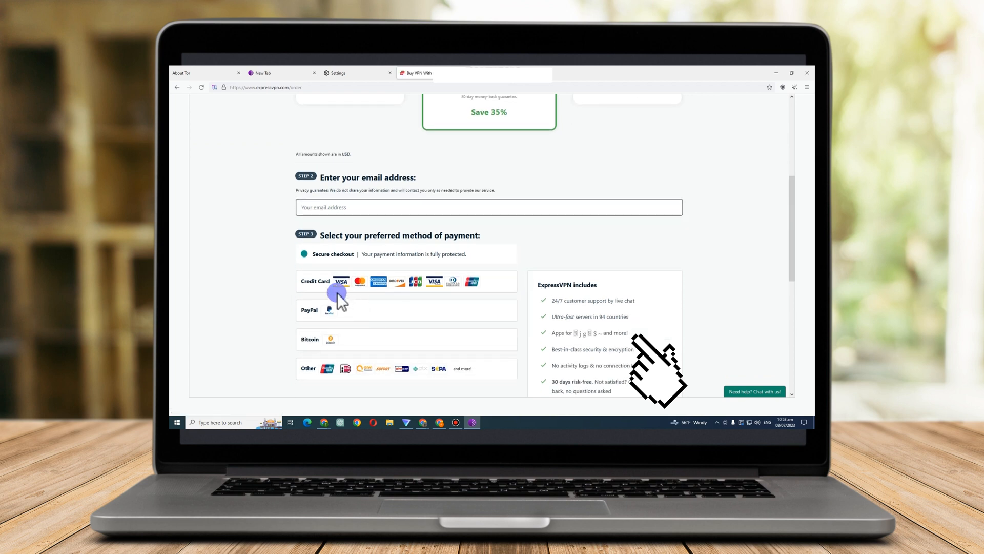
mouse_move(444, 261)
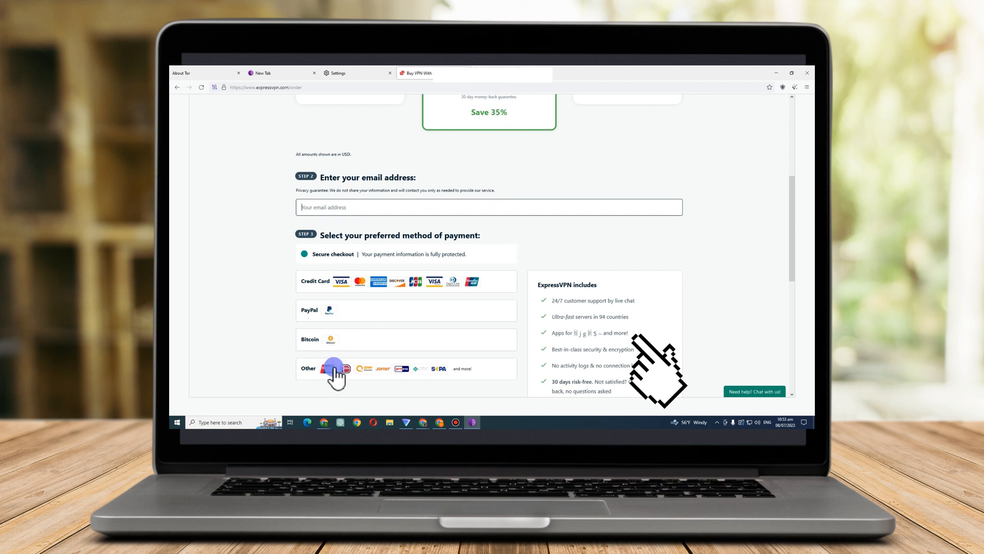
scroll("up", 3)
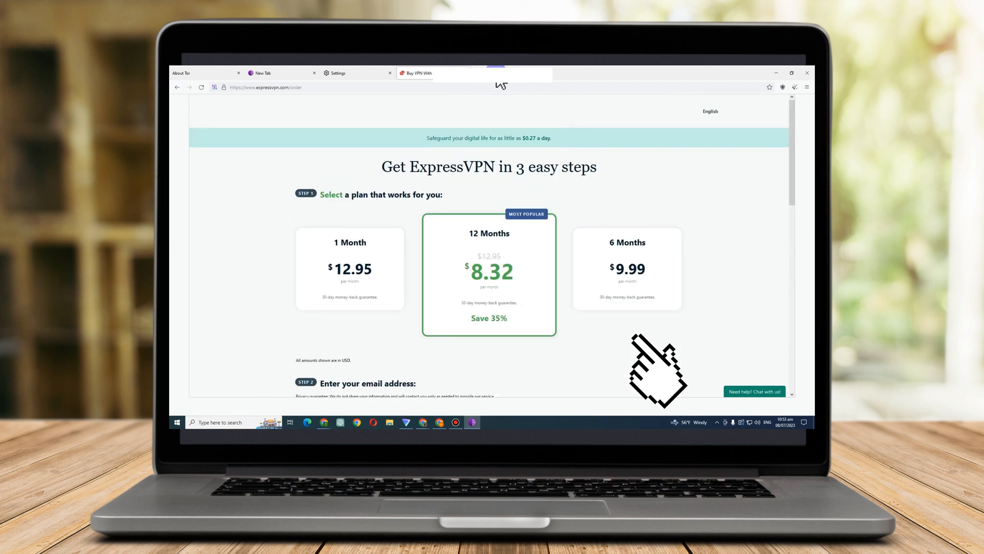
Search 'nordvpn' from the address bar and open NordVPN's special deal result
type("nordvpn")
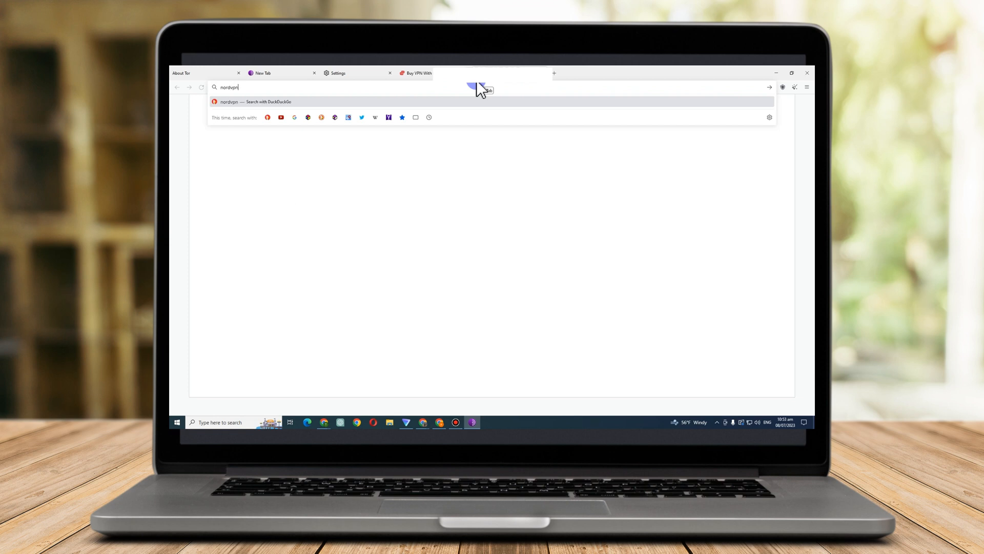
key("Return")
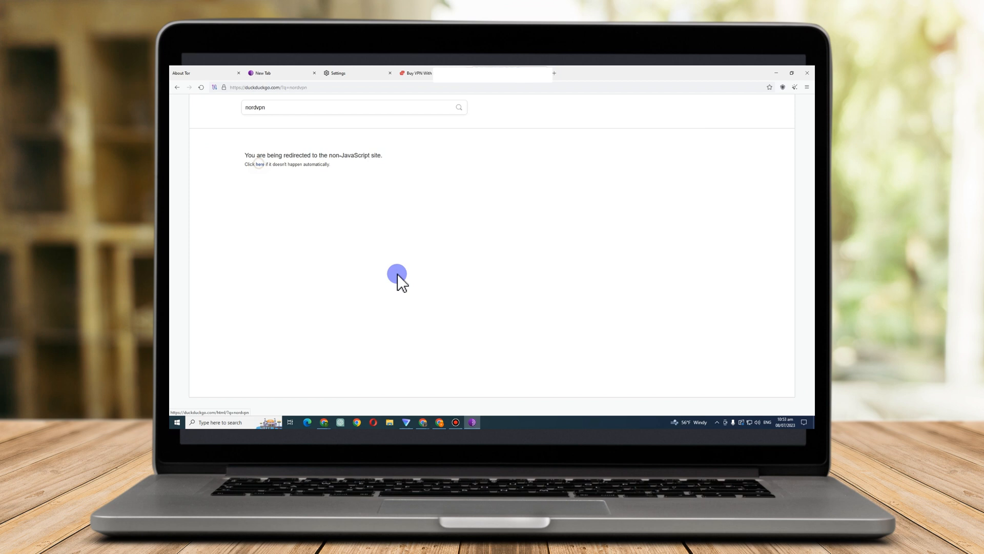
left_click(257, 164)
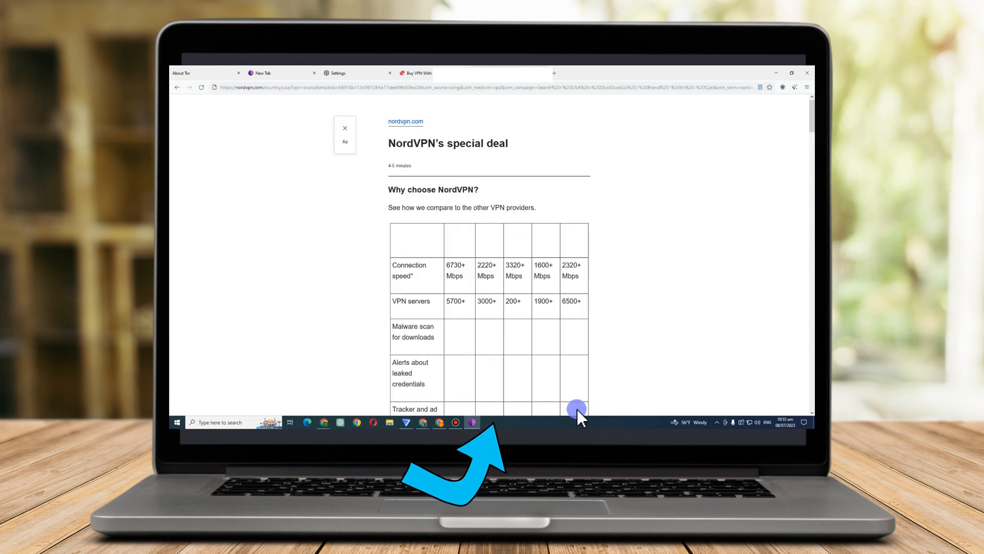
mouse_move(658, 209)
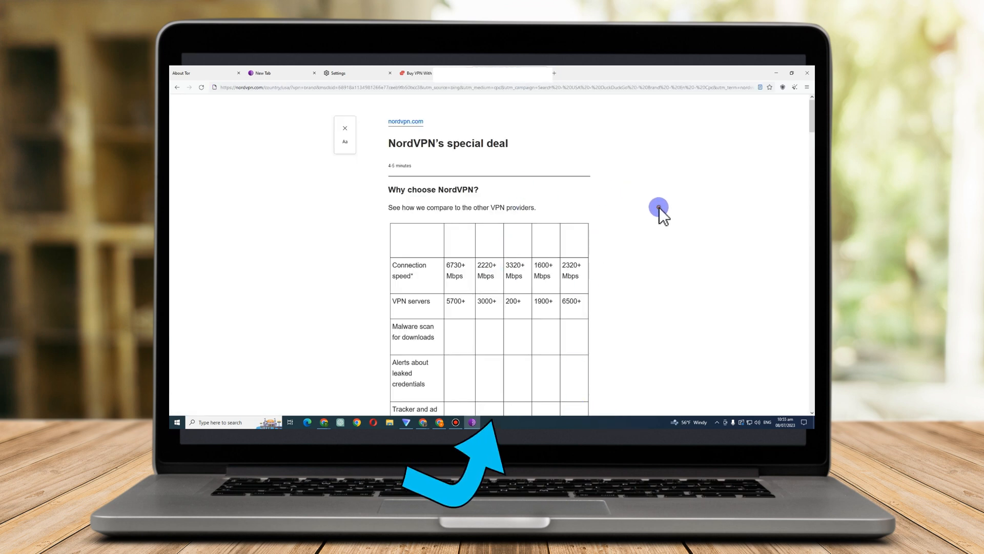
scroll("down", 3)
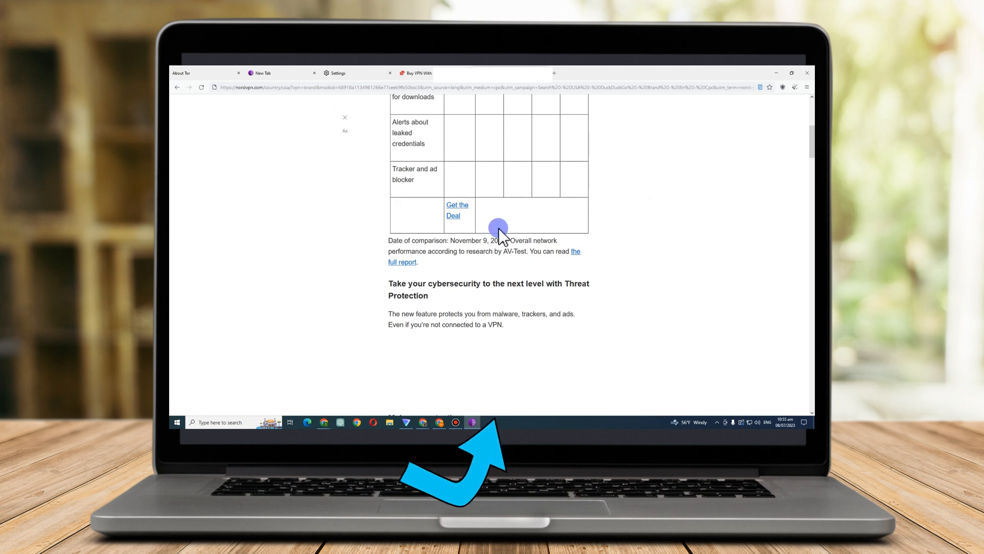
scroll("up", 3)
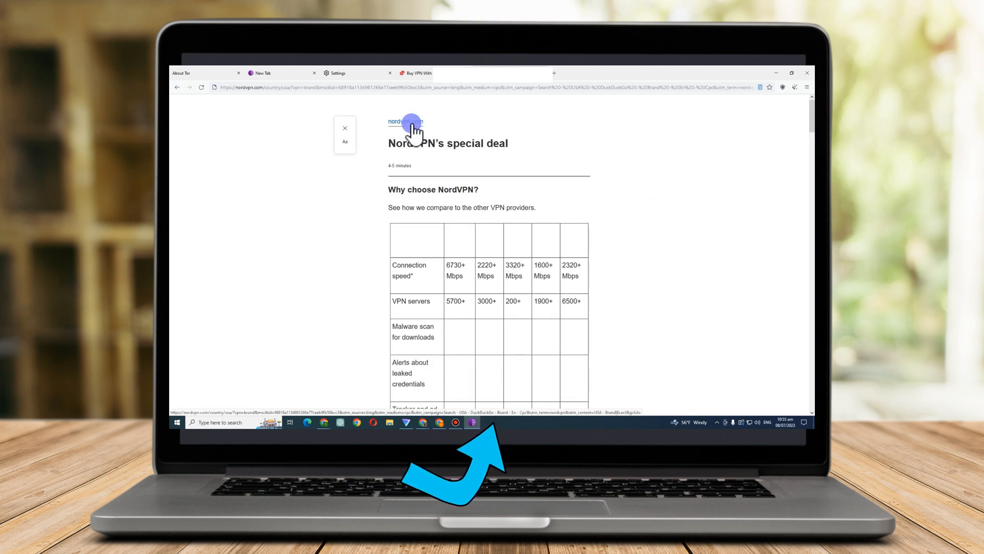
Go to nordvpn.com and open its pricing page with the 2-year Complete, Plus and Standard plans
left_click(405, 121)
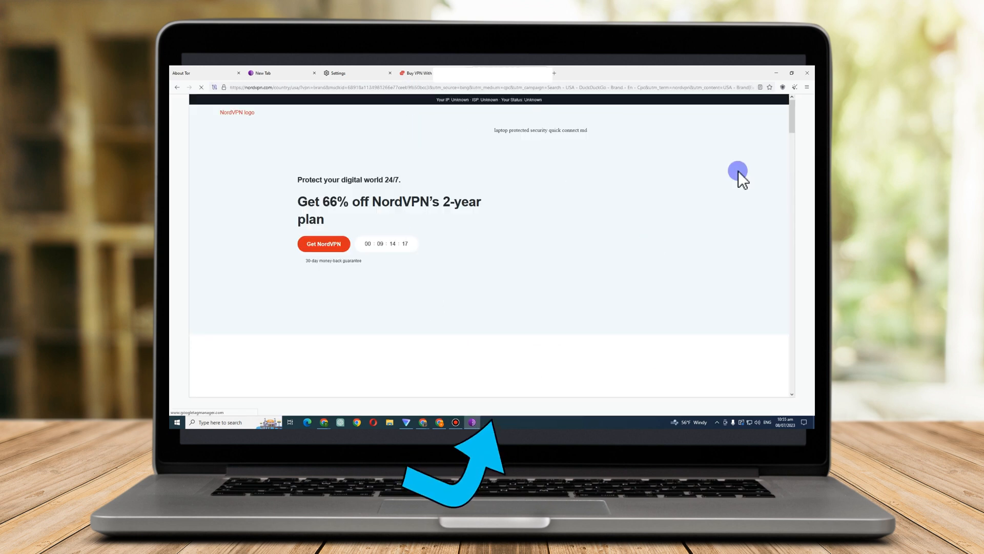
mouse_move(364, 251)
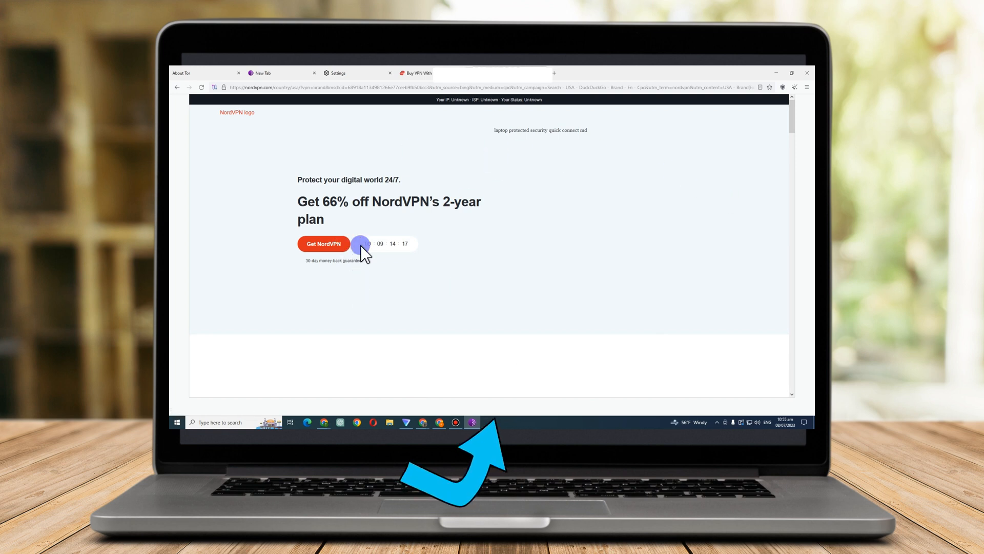
left_click(323, 244)
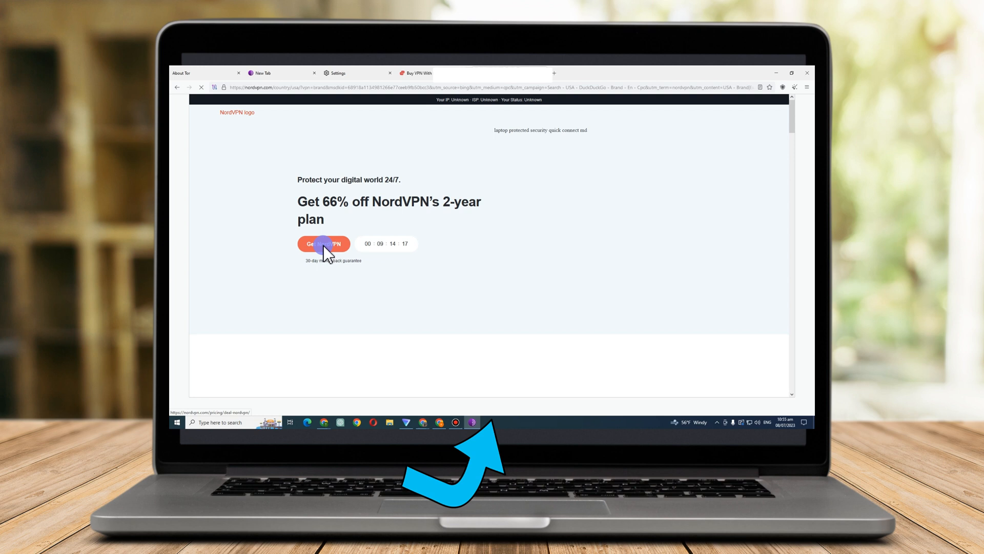
left_click(323, 244)
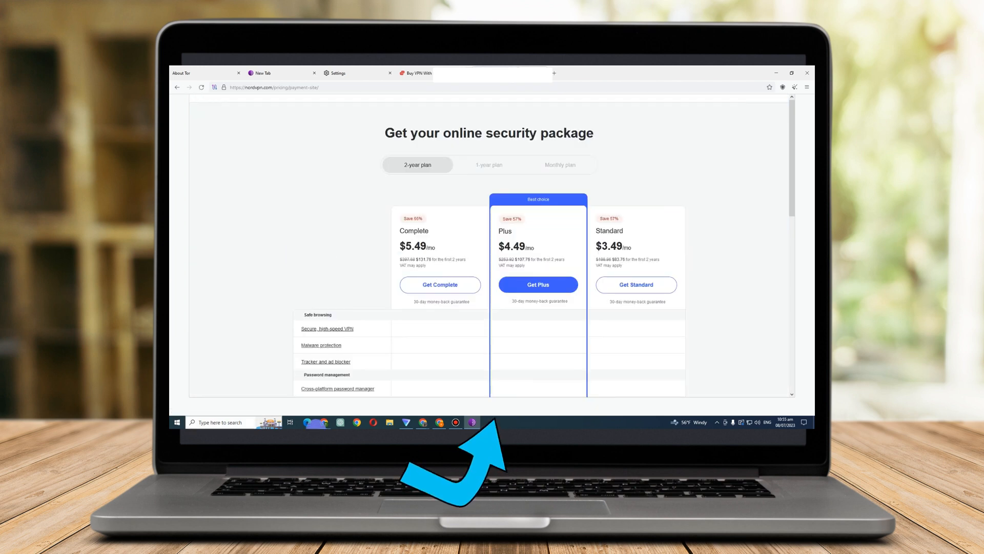
mouse_move(407, 148)
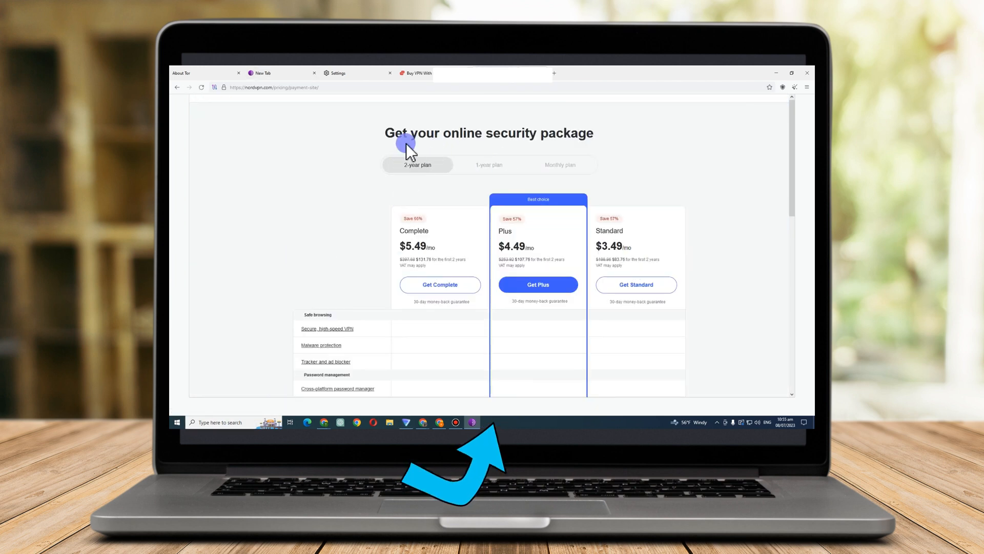
mouse_move(415, 244)
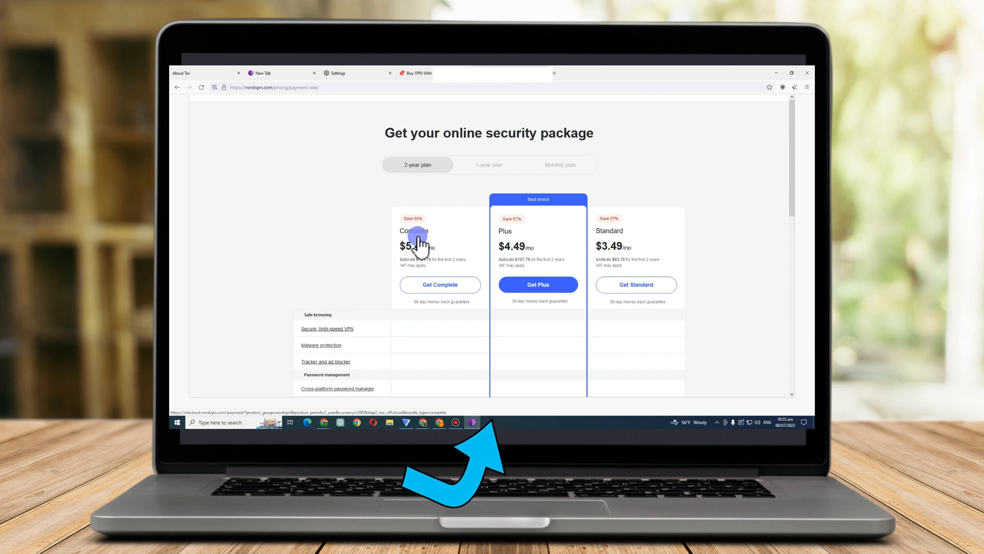
mouse_move(458, 204)
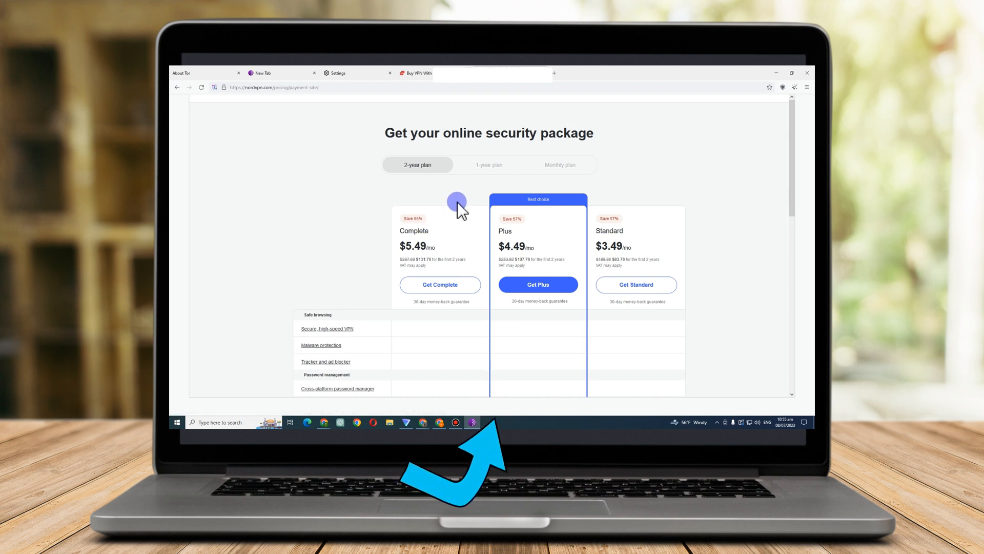
mouse_move(454, 213)
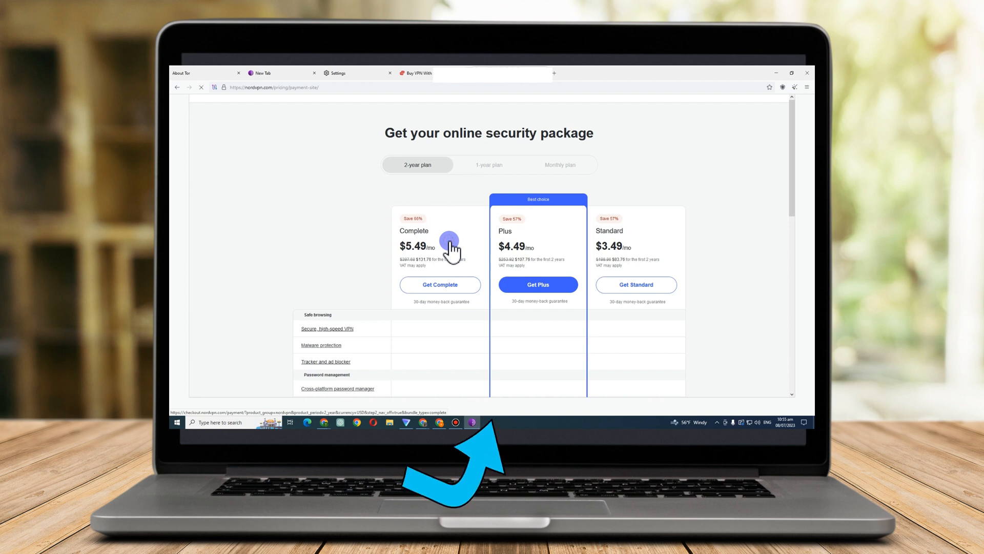
Select the Complete plan card and scroll through the three-plan feature comparison
left_click(440, 284)
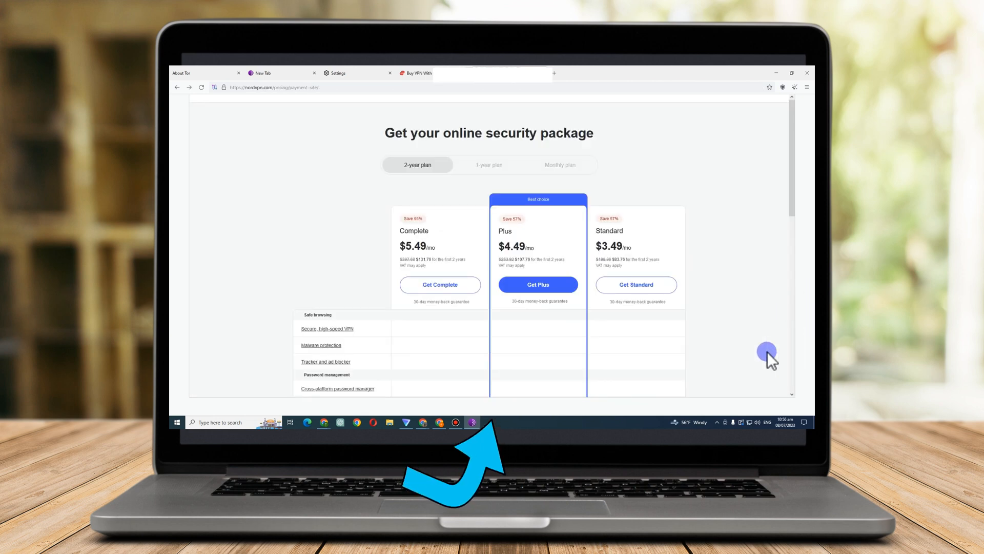
mouse_move(550, 169)
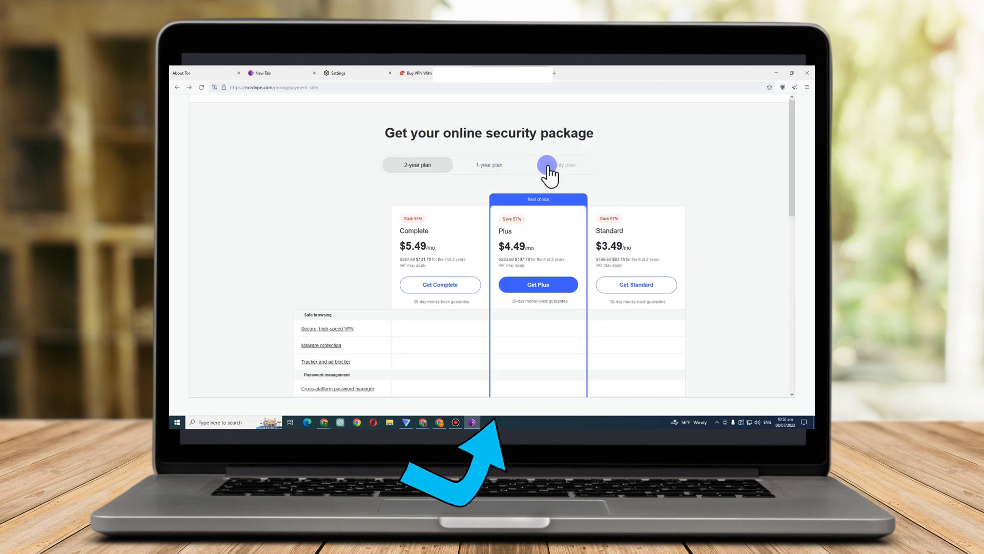
scroll("down", 3)
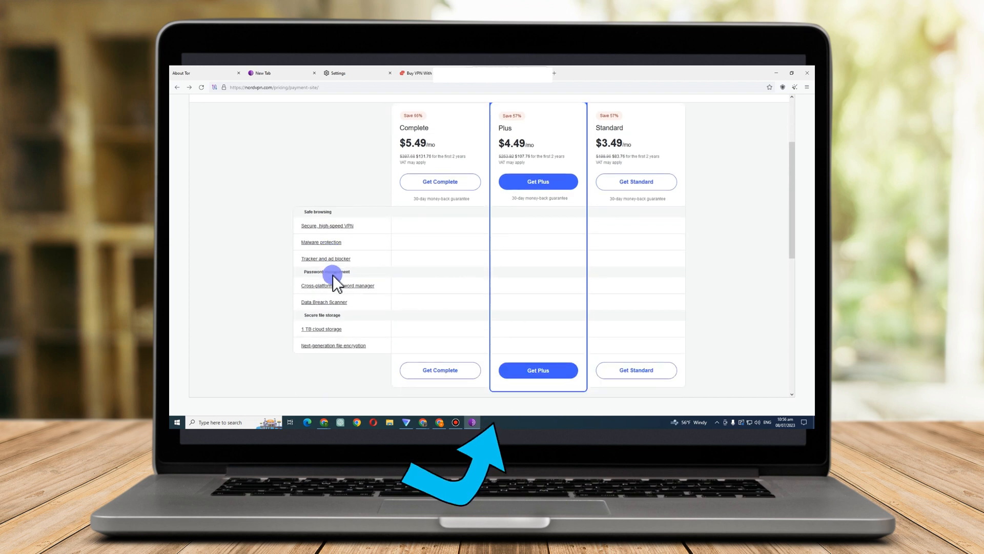
scroll("up", 3)
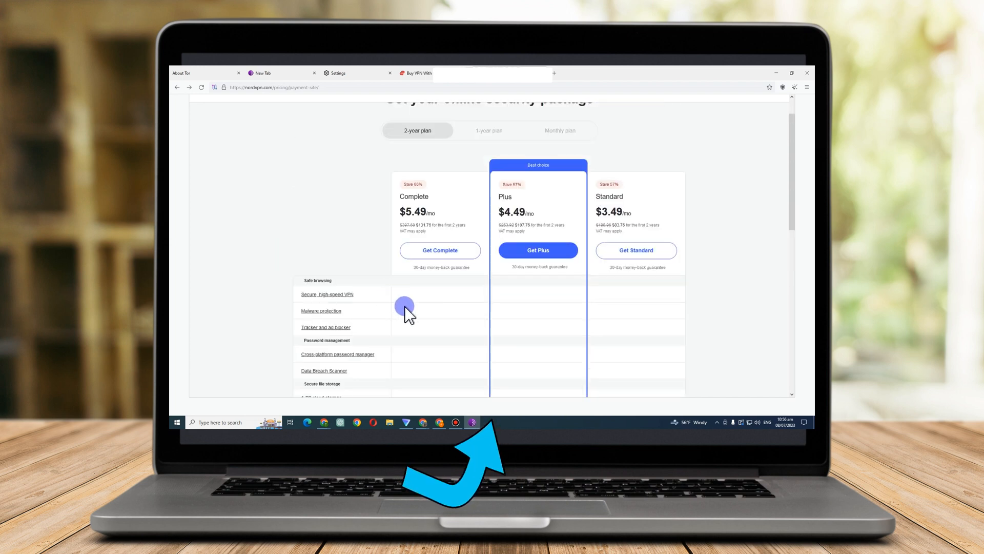
scroll("down", 3)
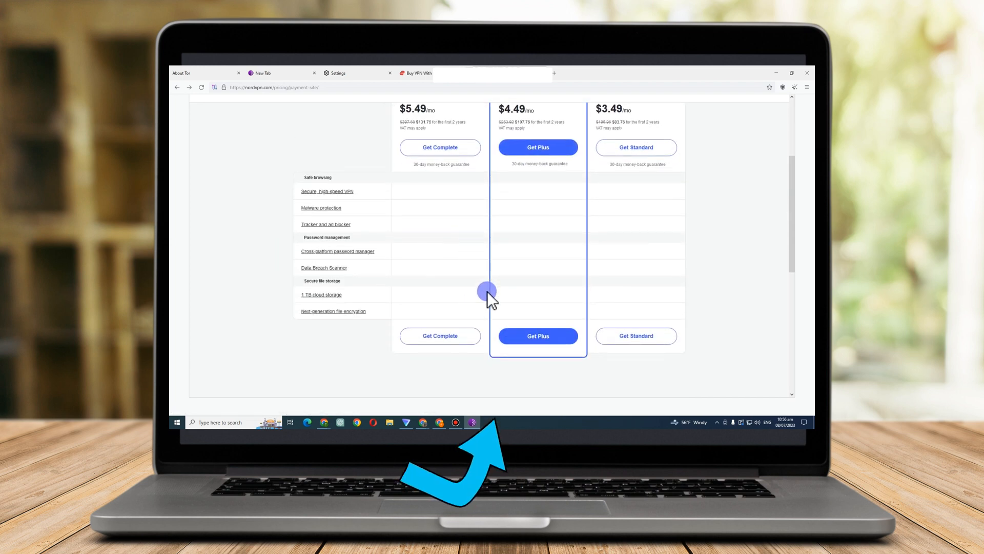
mouse_move(361, 189)
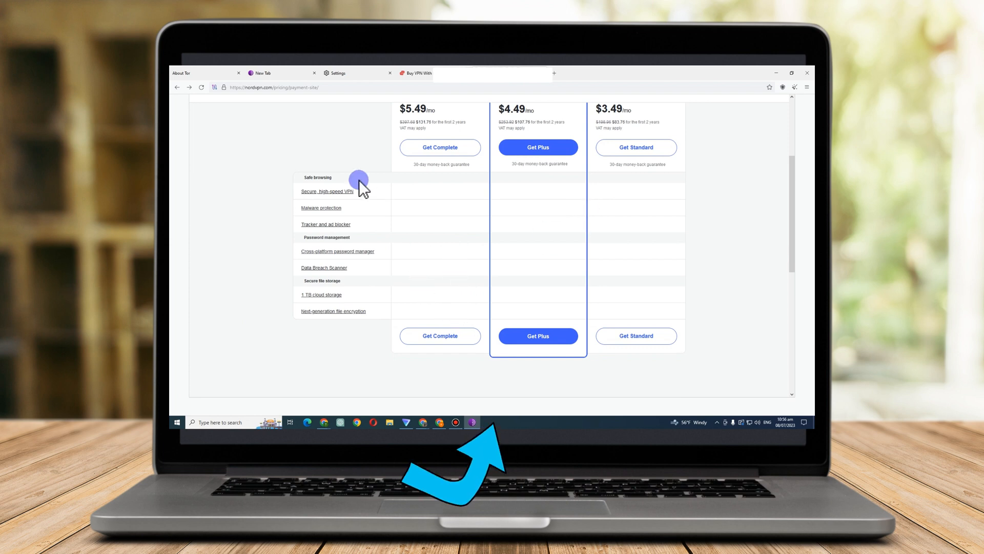
mouse_move(466, 255)
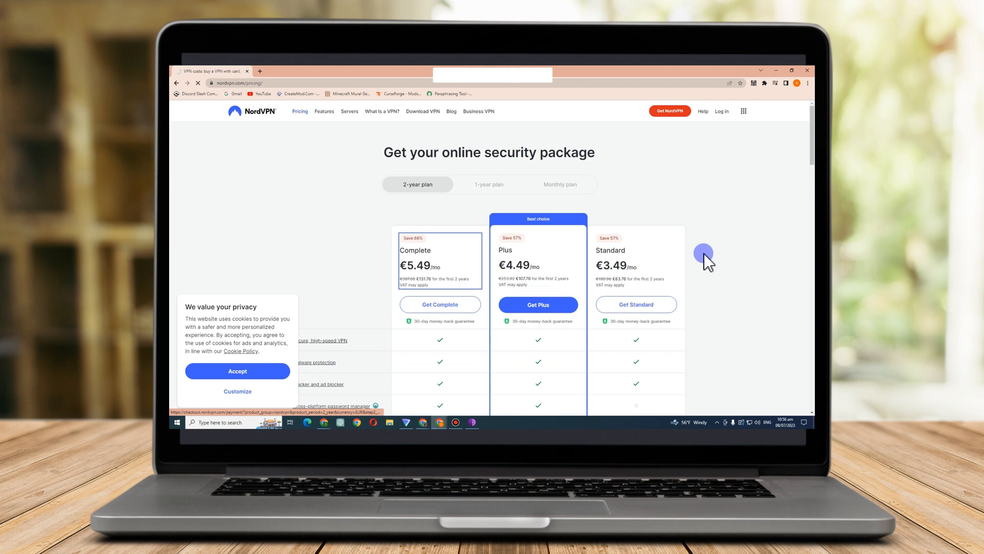
Switch to the Surfshark tab and start sign-up to reach the subscription checkout
left_click(439, 304)
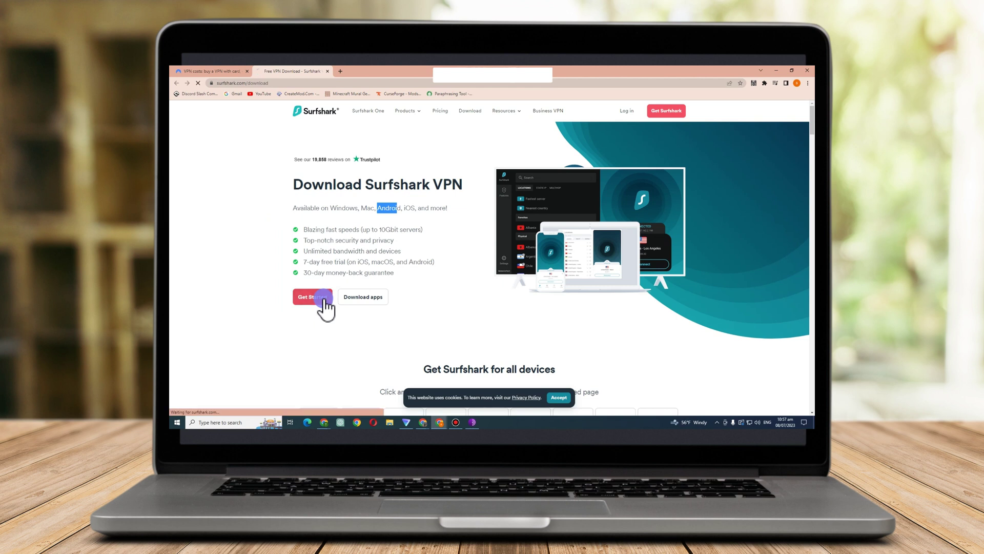
left_click(312, 296)
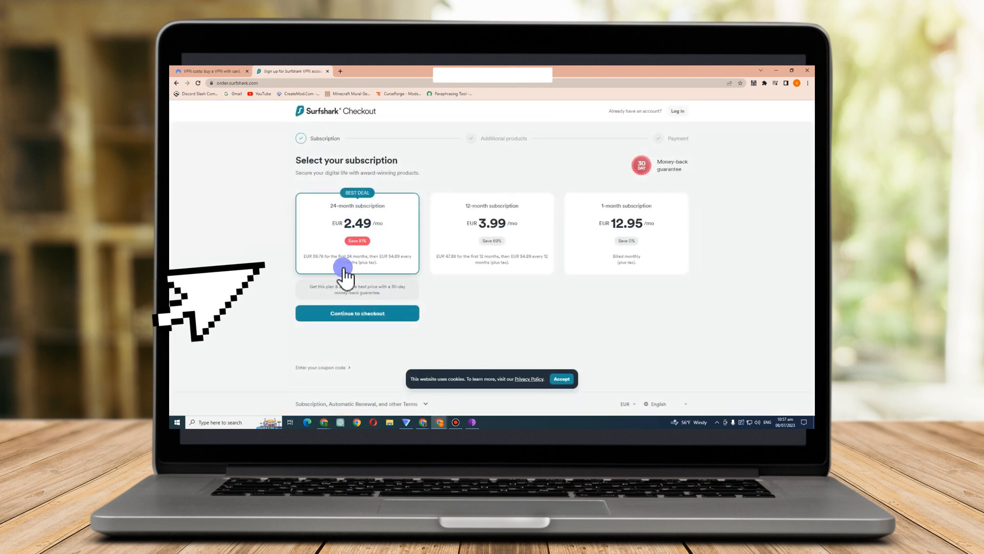
Compare the 12-month and 1-month plans, then leave the 24-month EUR 2.49/mo plan selected
left_click(491, 233)
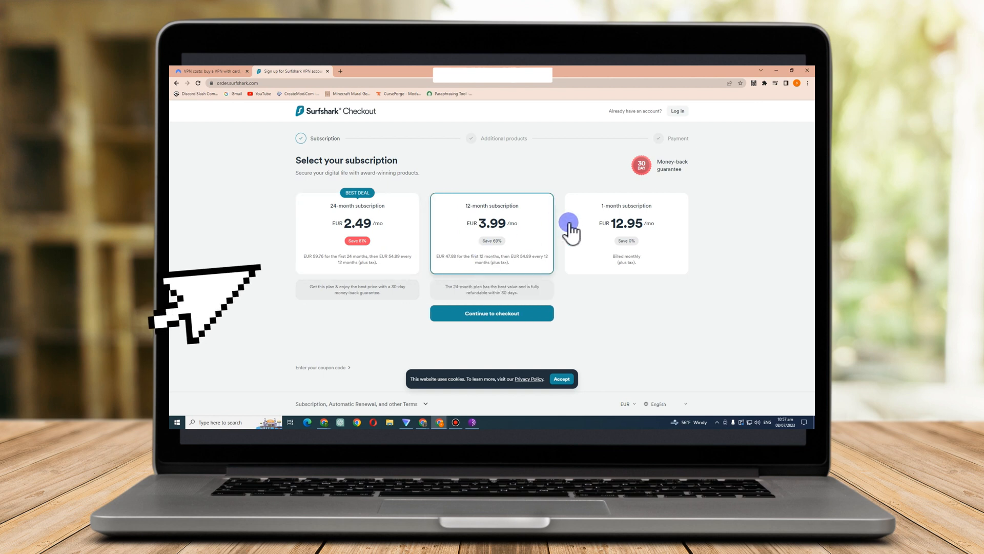
left_click(626, 233)
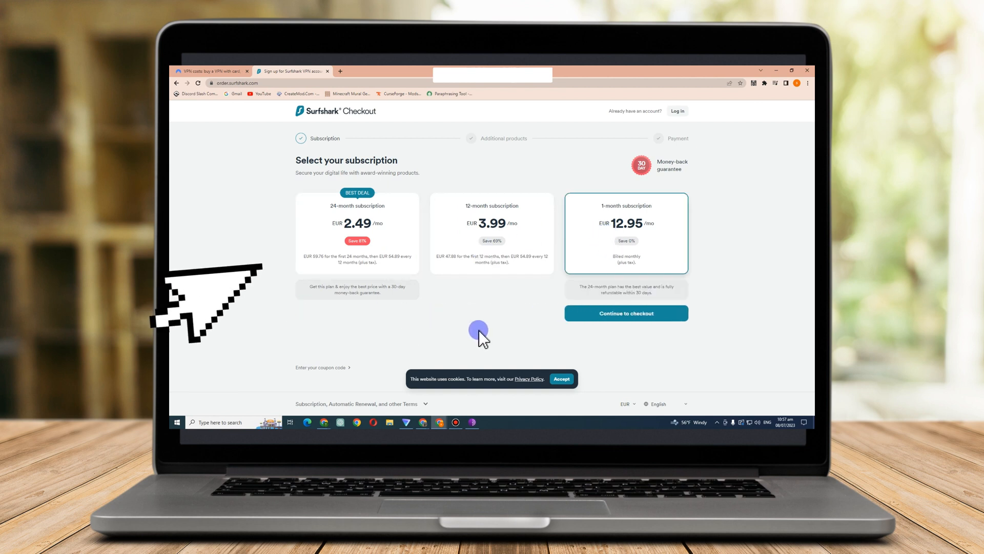
left_click(357, 233)
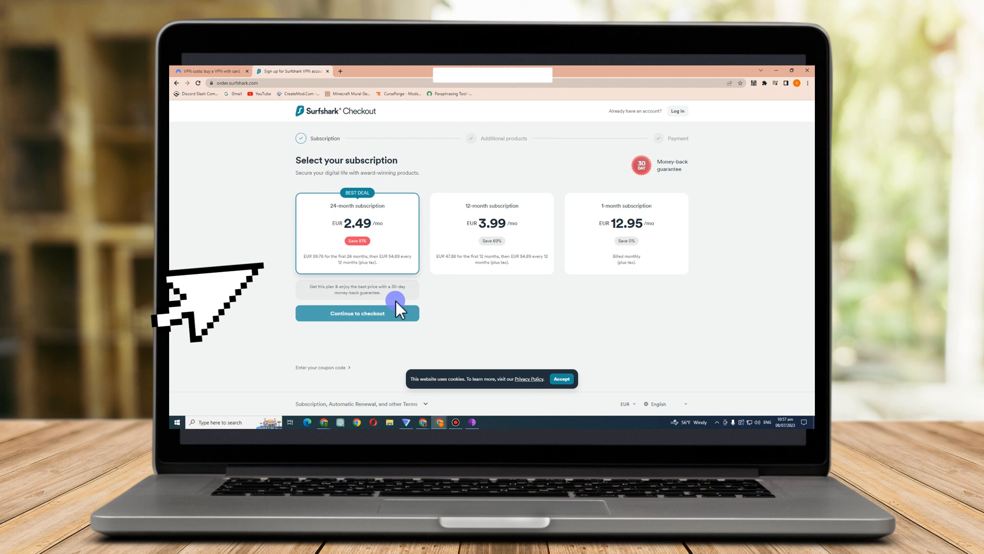
mouse_move(491, 164)
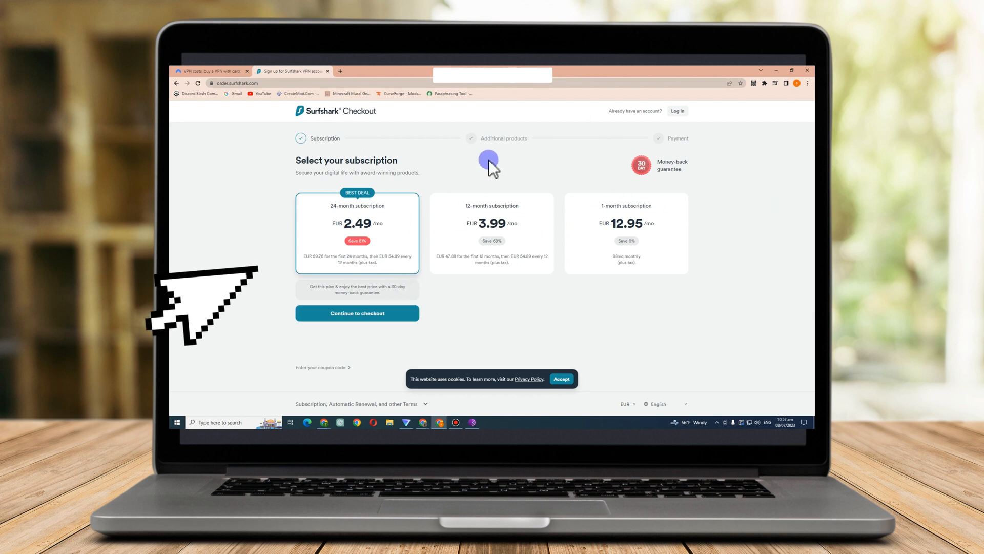
mouse_move(486, 228)
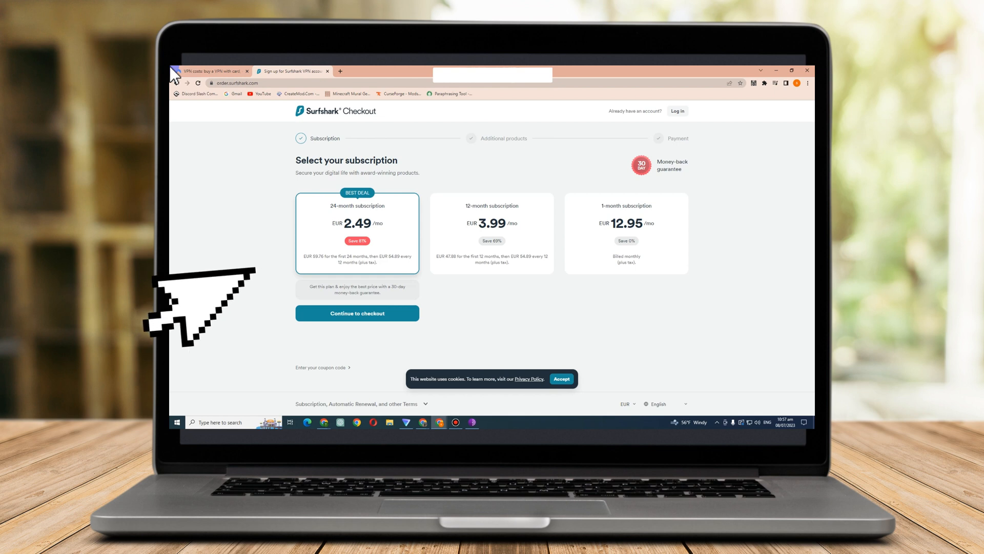
mouse_move(665, 382)
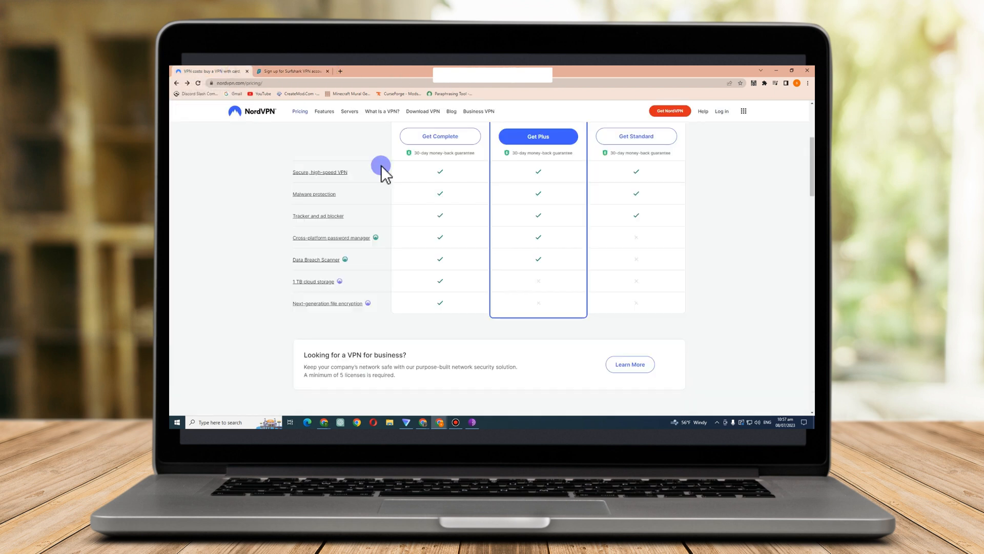
scroll("up", 3)
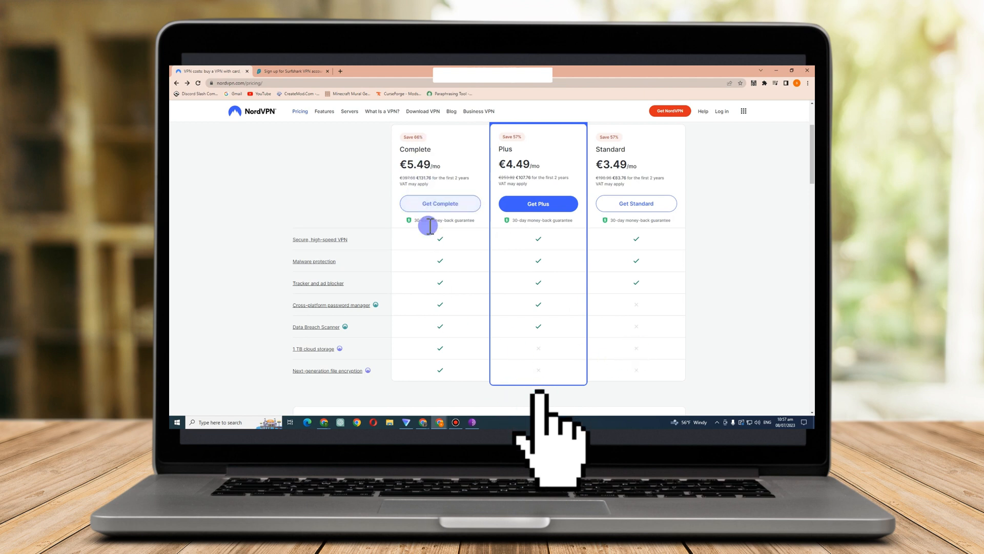
mouse_move(437, 189)
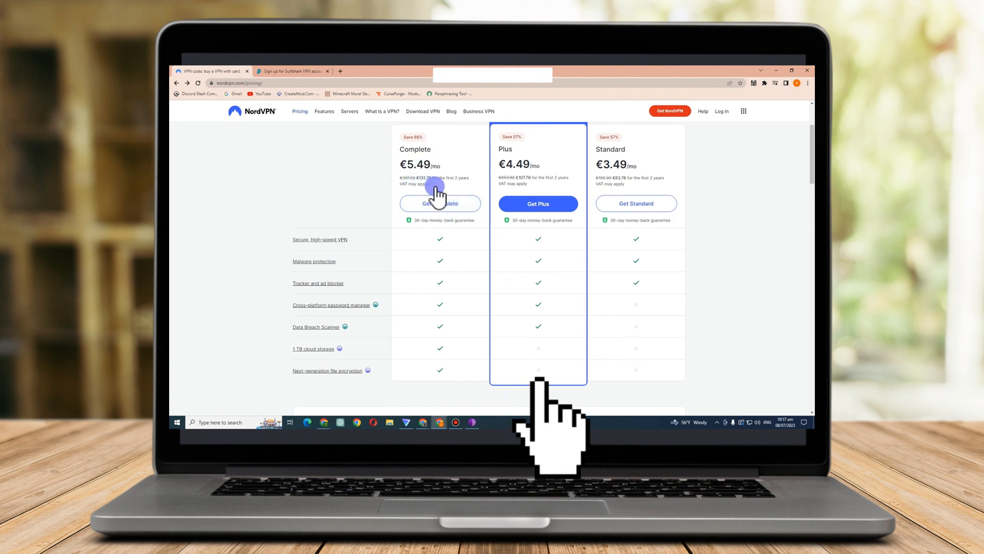
mouse_move(440, 203)
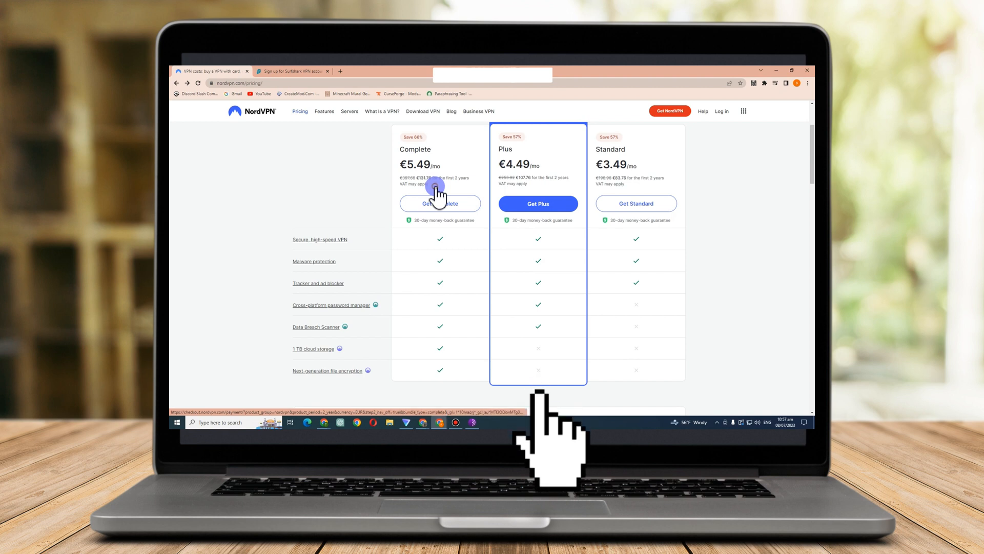
left_click(439, 203)
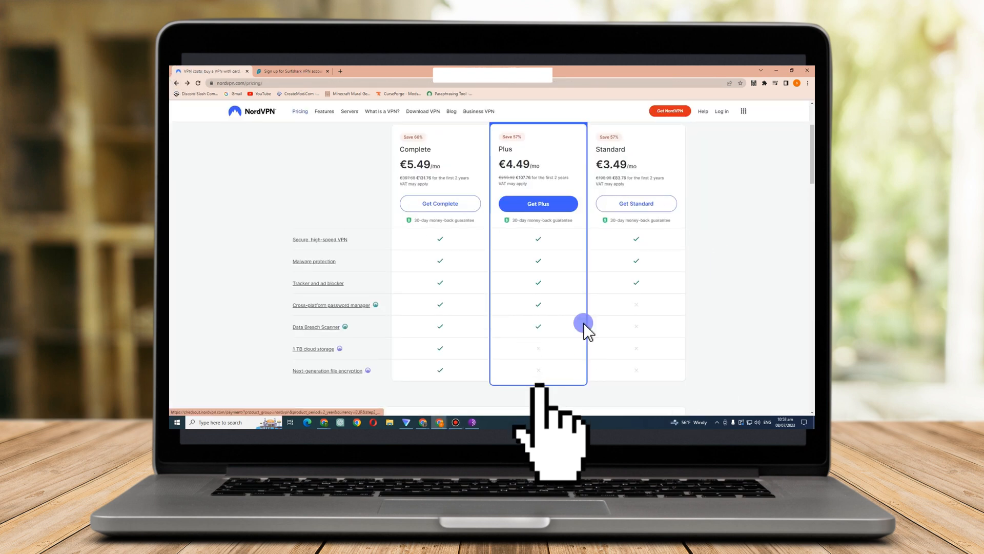
mouse_move(703, 309)
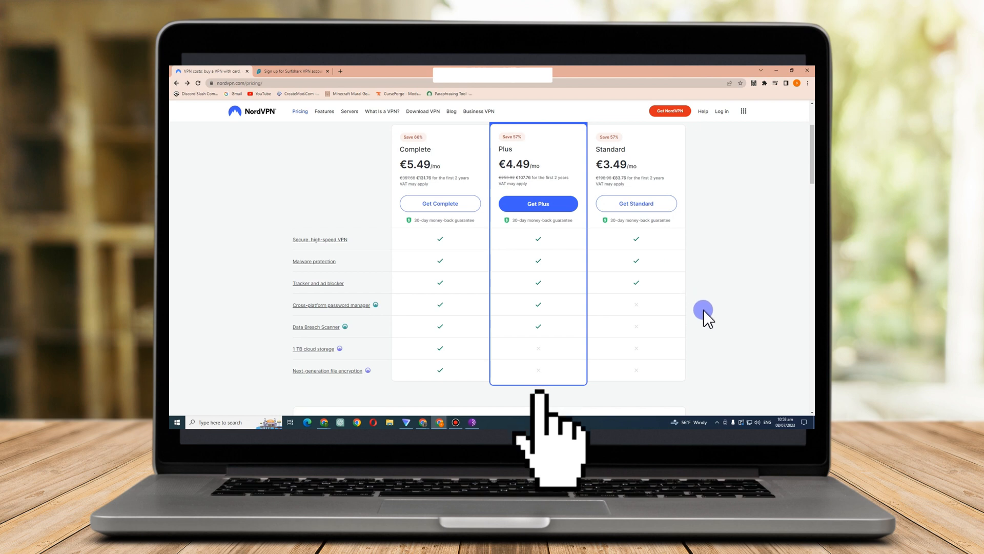
scroll("up", 3)
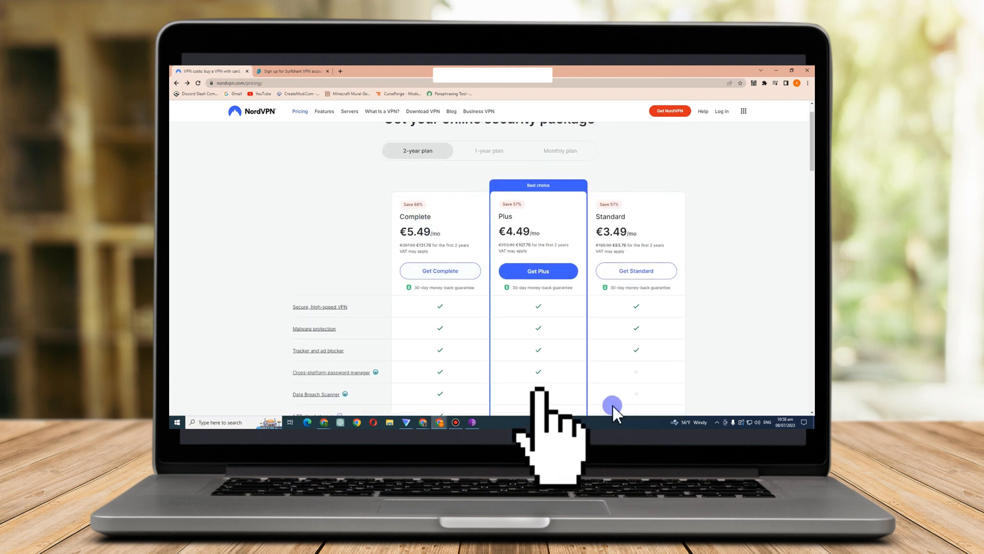
mouse_move(643, 347)
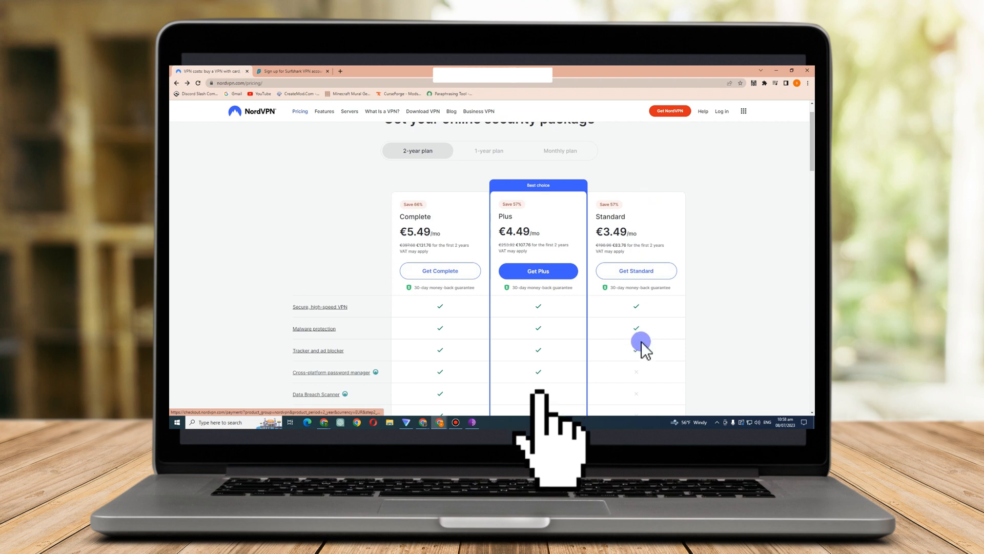